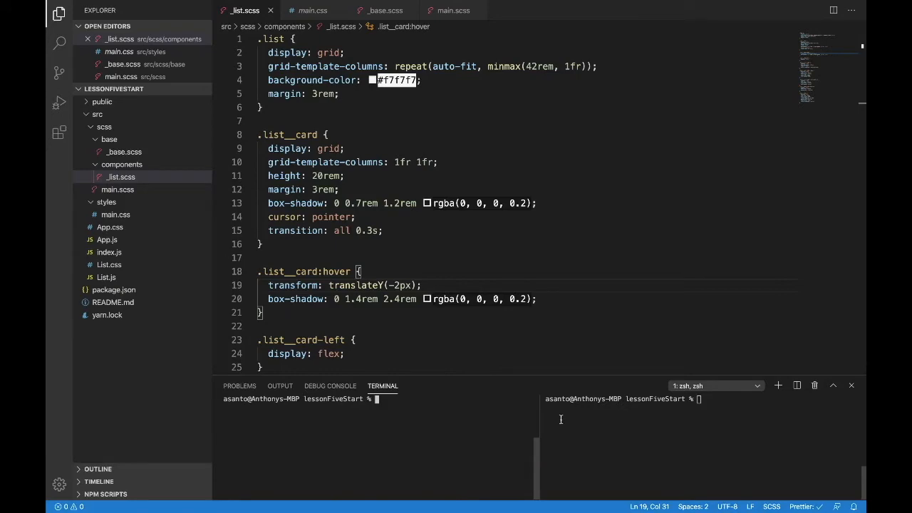
Run yarn start in one terminal and yarn run scss in the other.
type("yarn start")
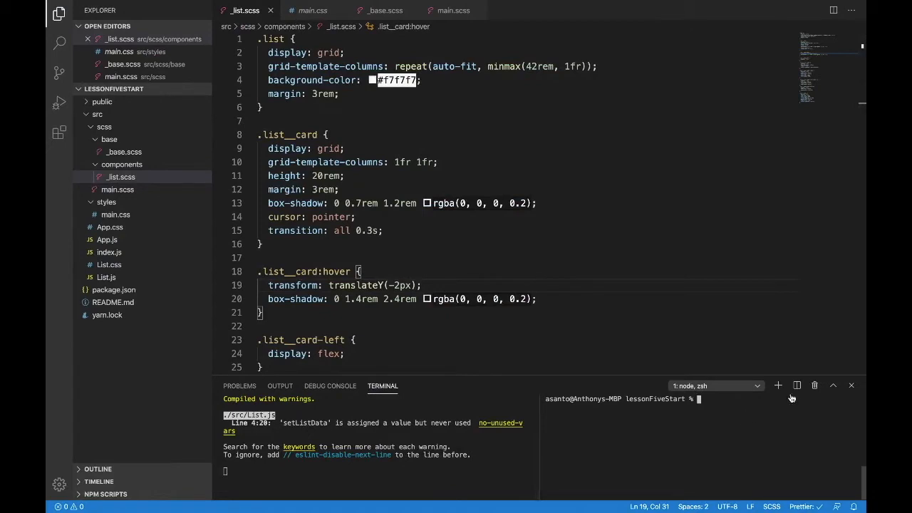
mouse_move(797, 384)
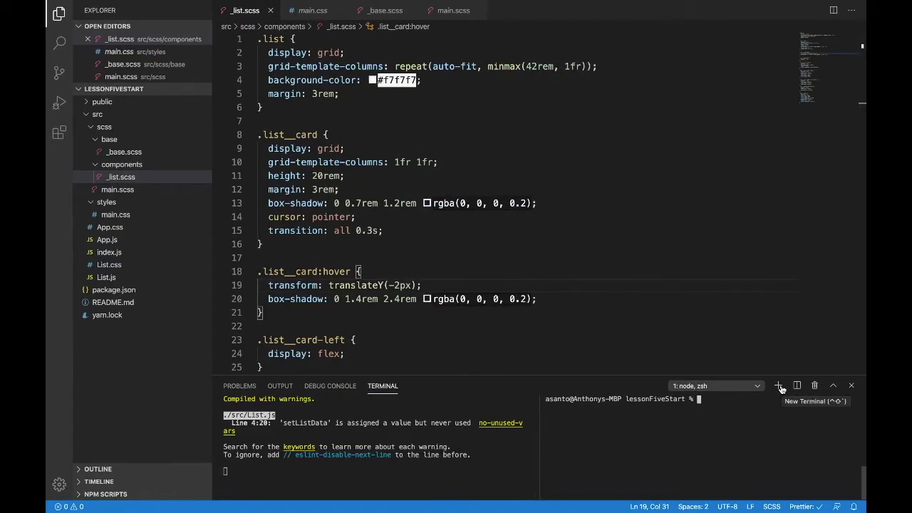
mouse_move(758, 311)
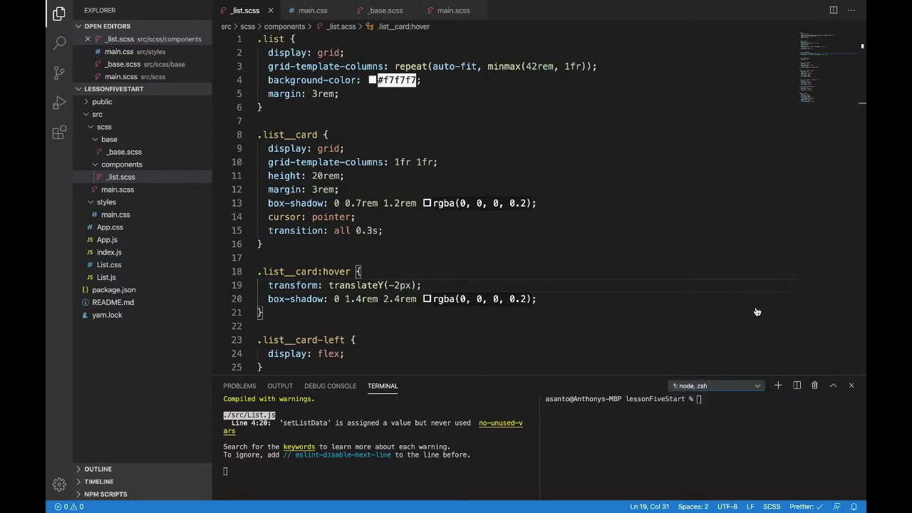
mouse_move(732, 342)
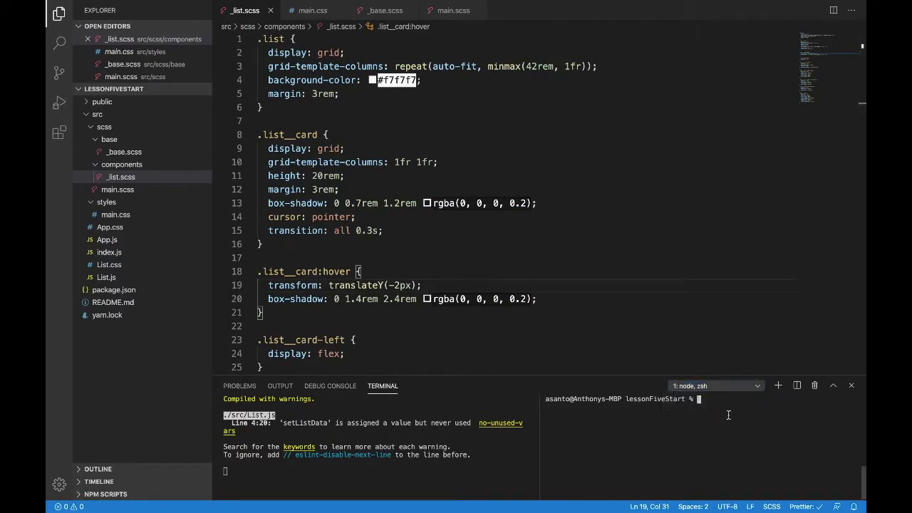
type("yarn run")
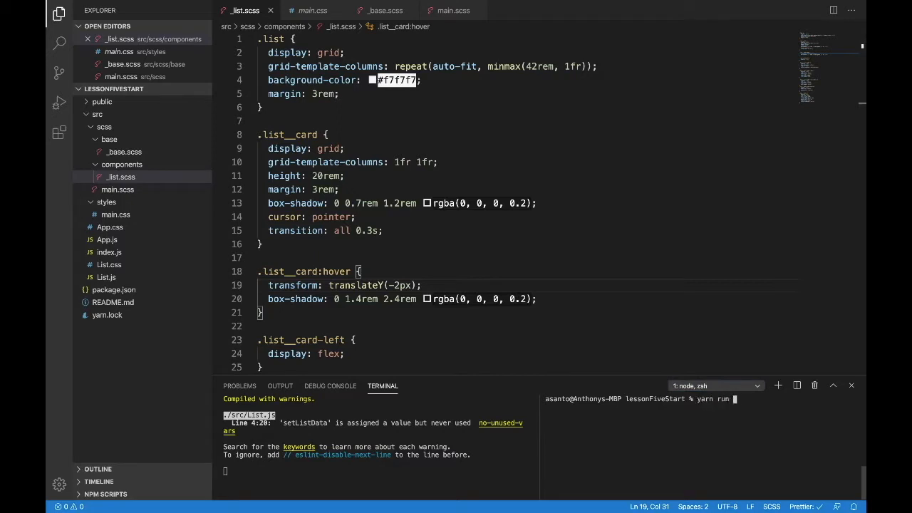
key("Enter")
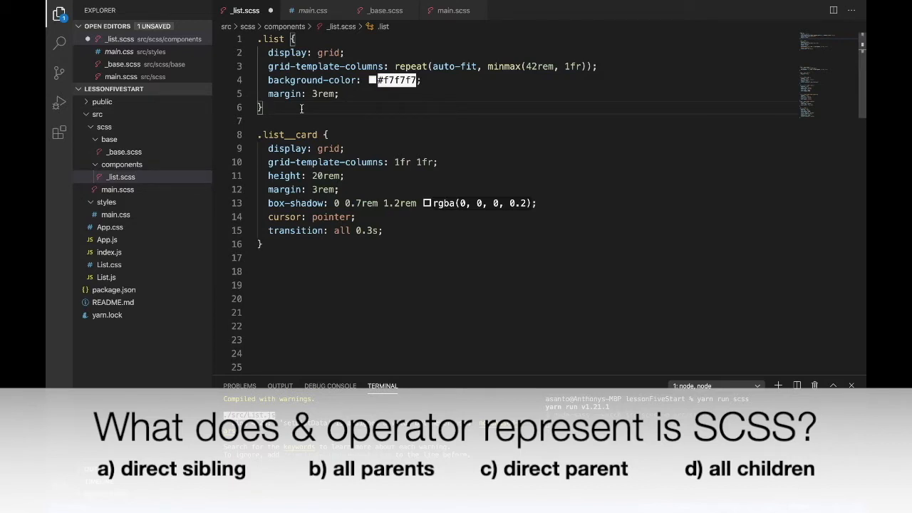
mouse_move(266, 39)
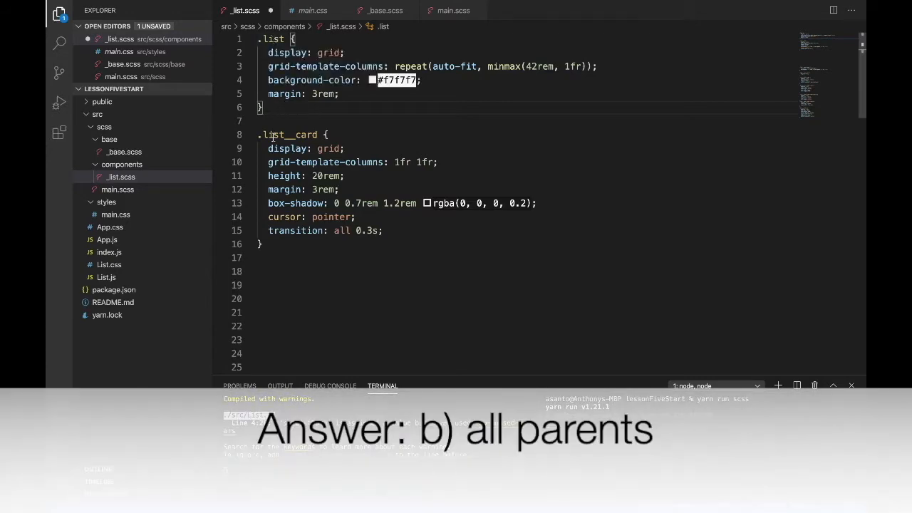
mouse_move(270, 40)
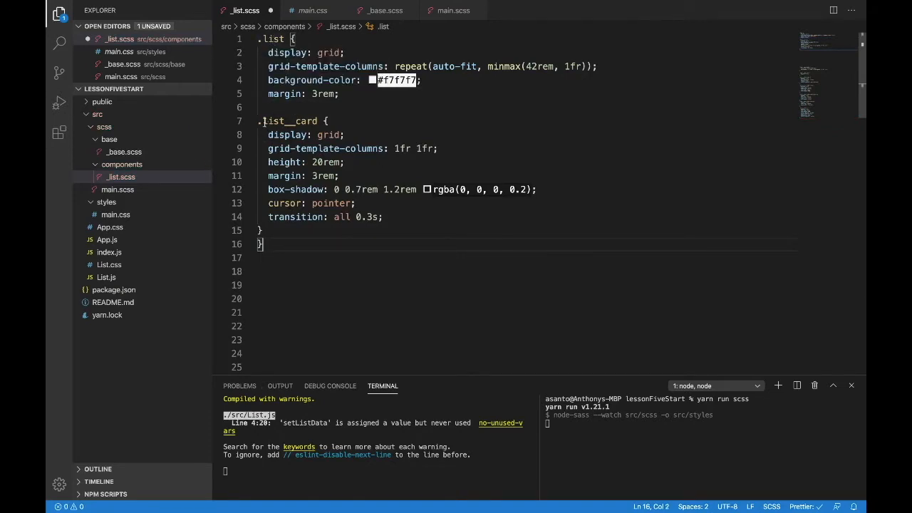
mouse_move(285, 119)
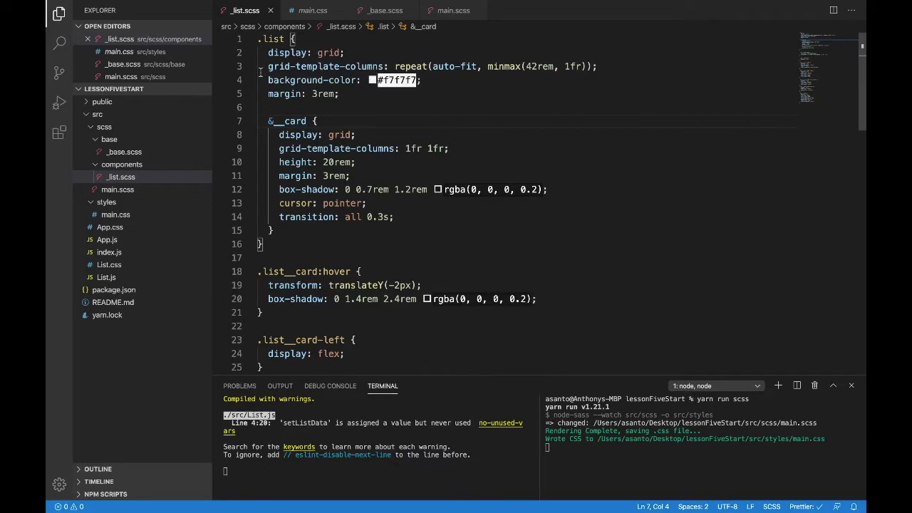
mouse_move(422, 136)
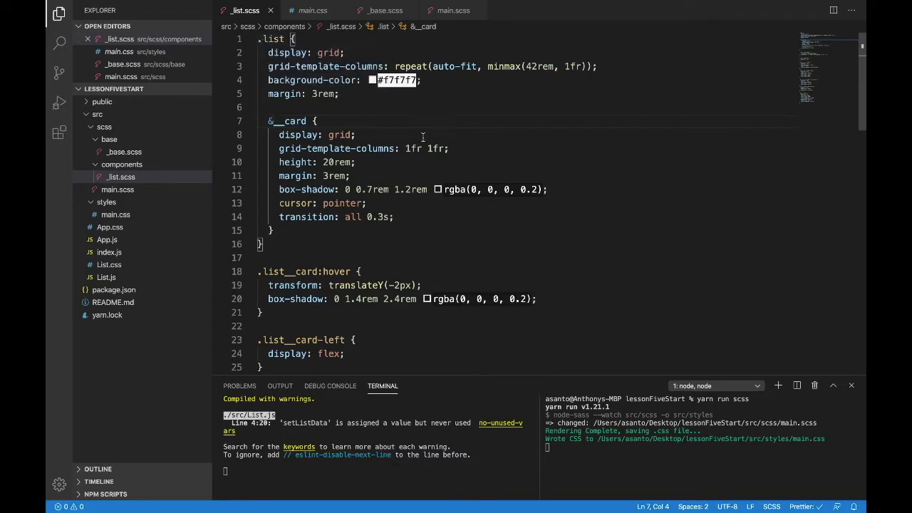
mouse_move(312, 10)
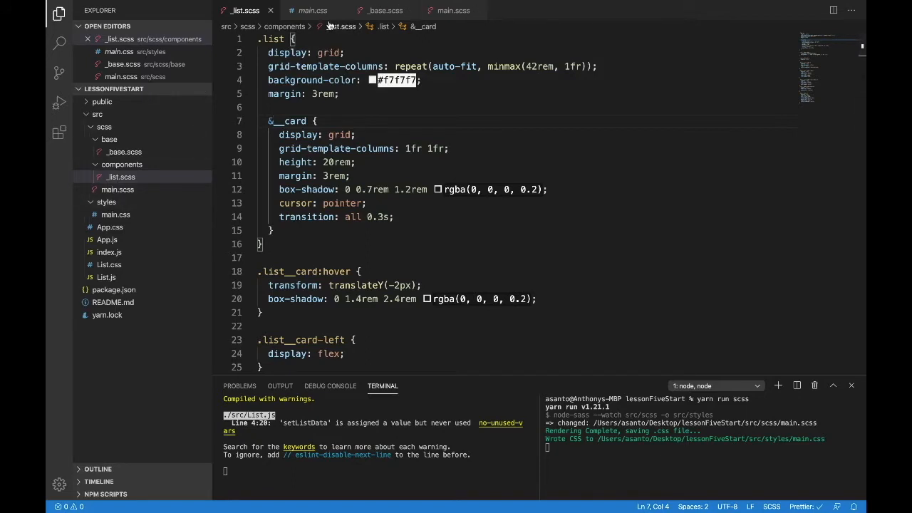
Show the compiled main.css with .list__card output under .list.
left_click(310, 10)
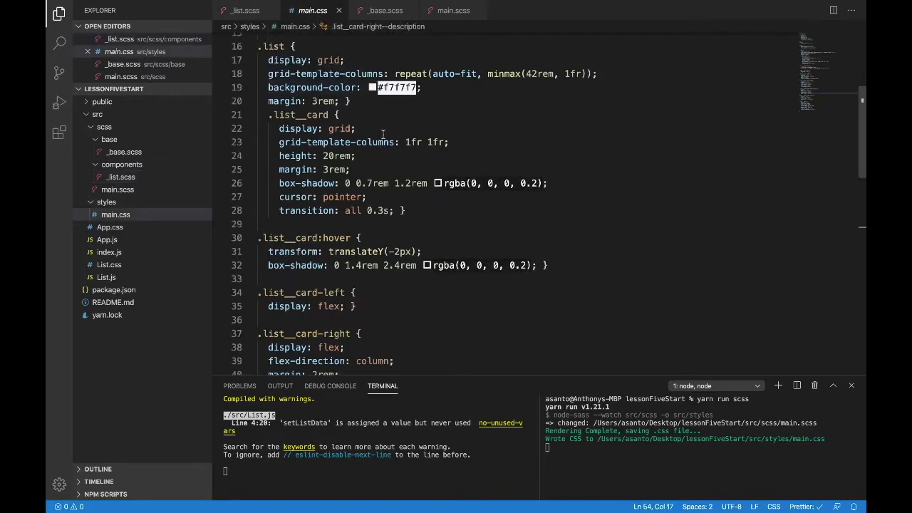
mouse_move(430, 155)
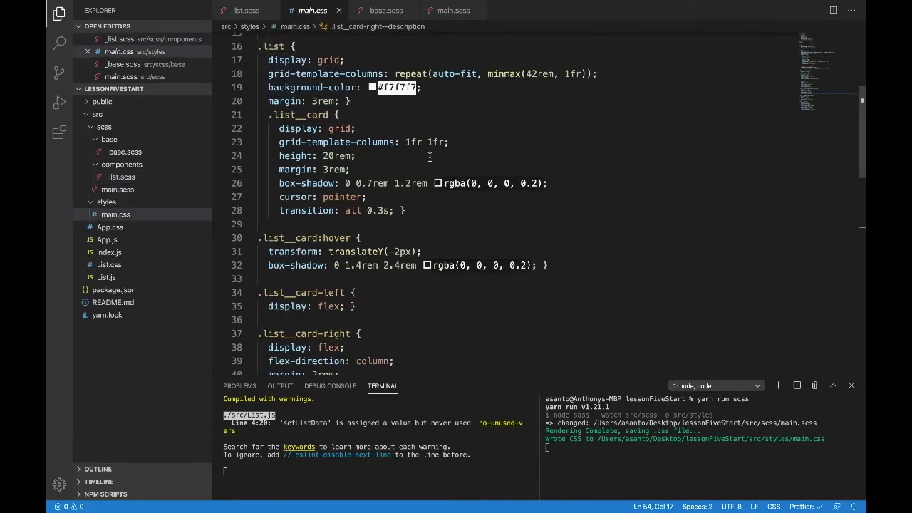
mouse_move(360, 105)
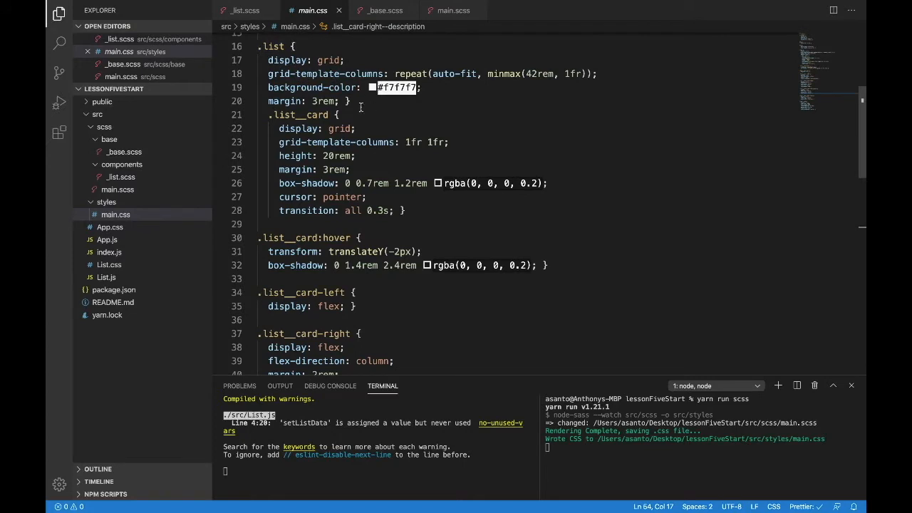
mouse_move(368, 74)
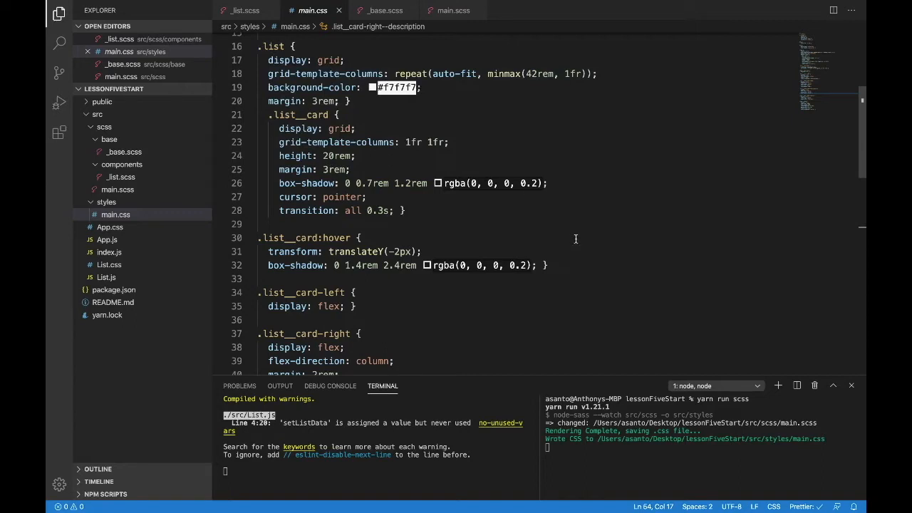
mouse_move(603, 236)
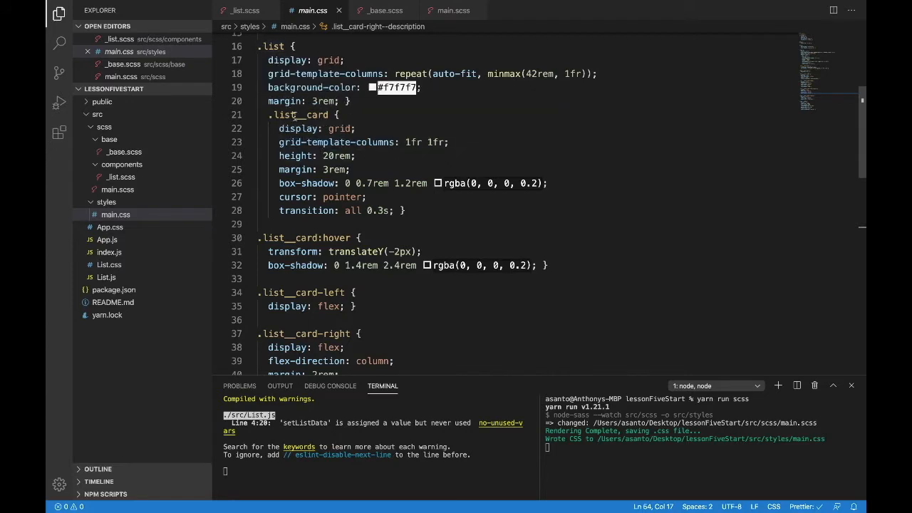
mouse_move(299, 114)
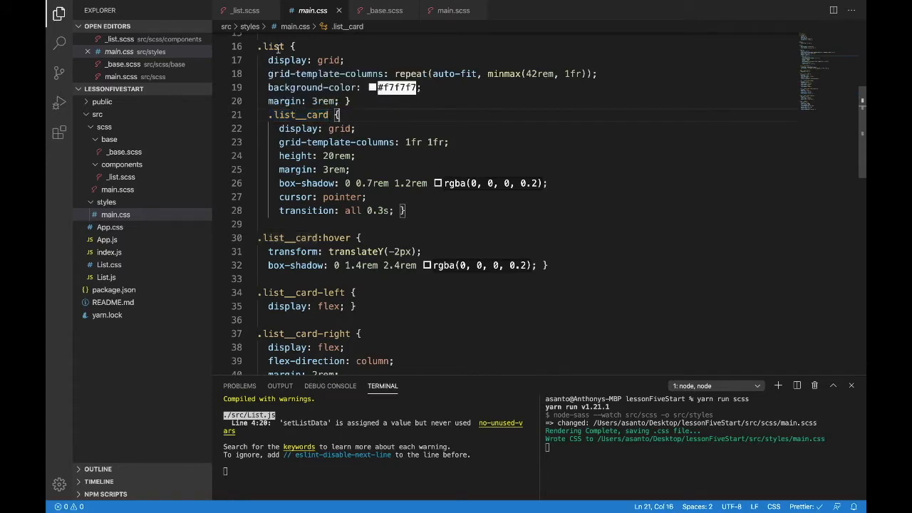
Nest the hover rule as &:hover inside &__card and check the compiled .list__card:hover.
left_click(245, 10)
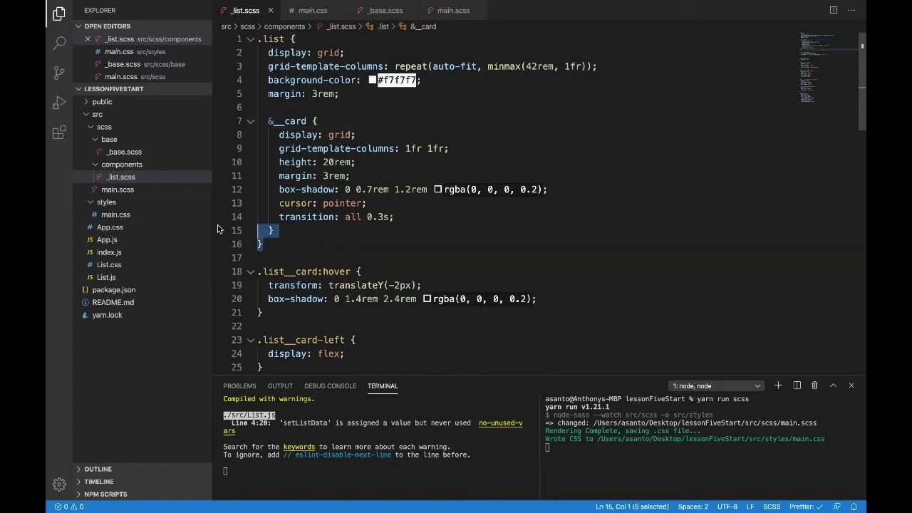
mouse_move(294, 285)
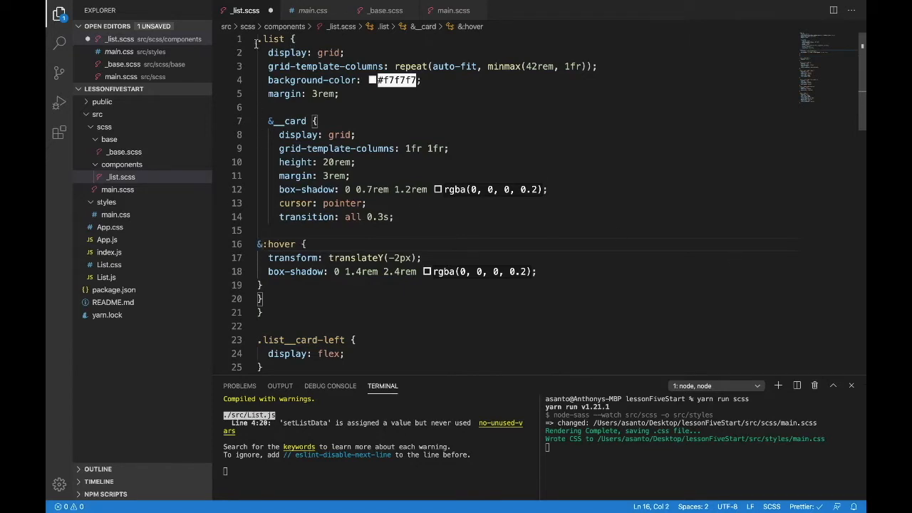
mouse_move(291, 121)
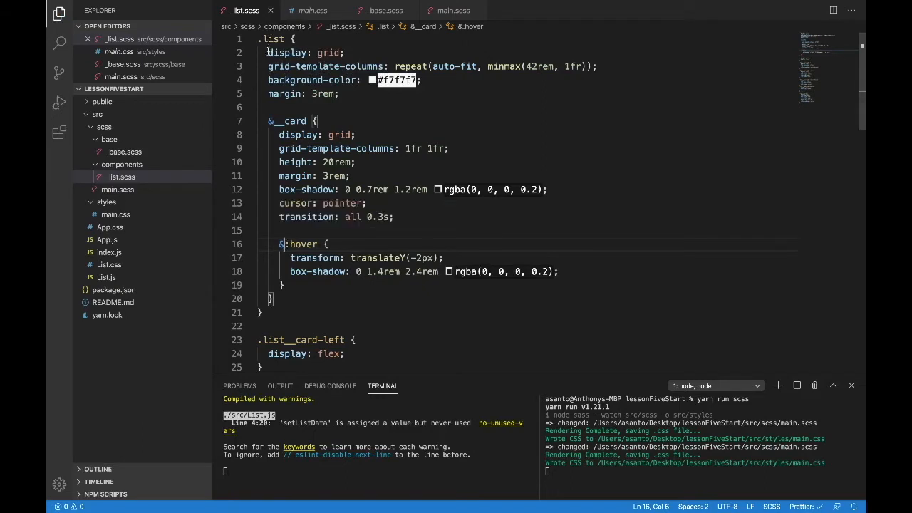
mouse_move(293, 120)
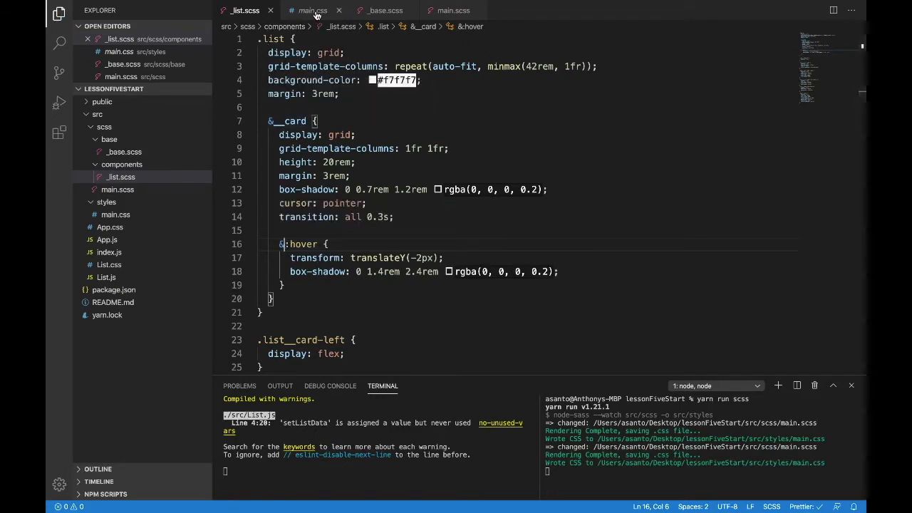
left_click(313, 10)
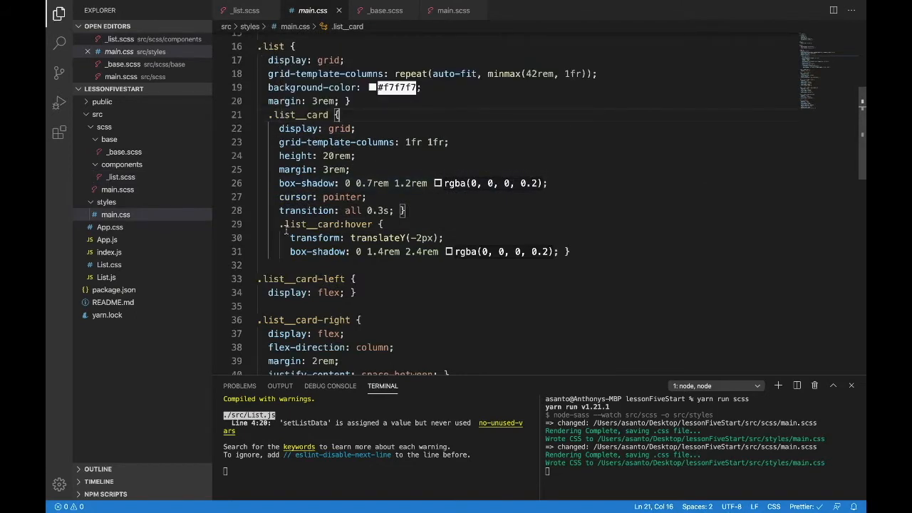
left_click(402, 265)
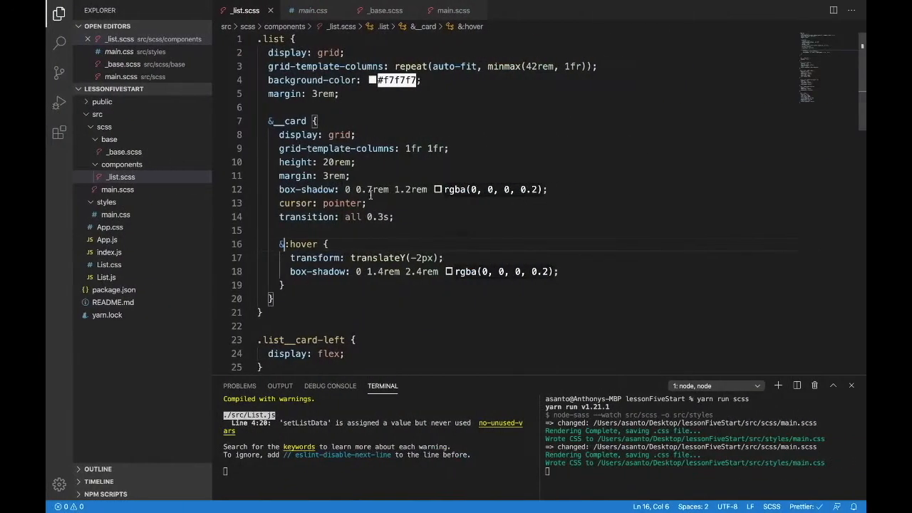
Move .list__card-left inside &__card as &-left, save and view main.css.
scroll("down", 3)
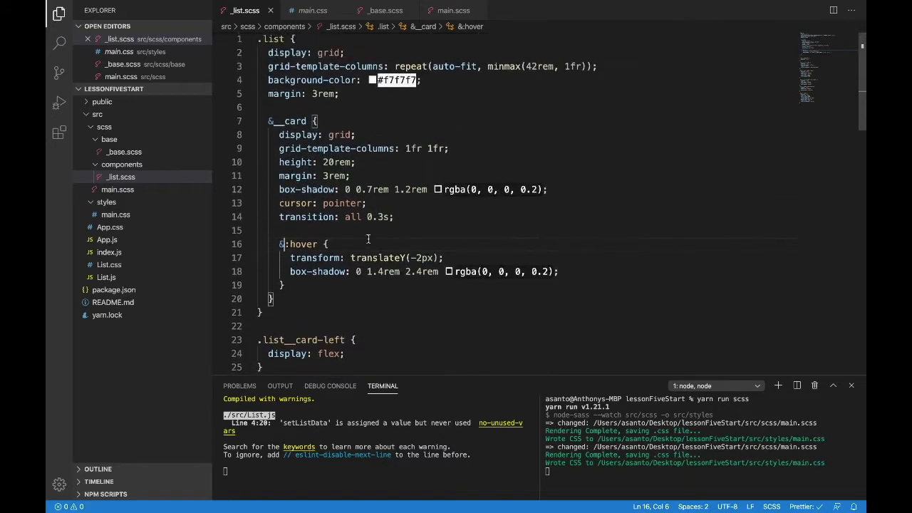
mouse_move(271, 39)
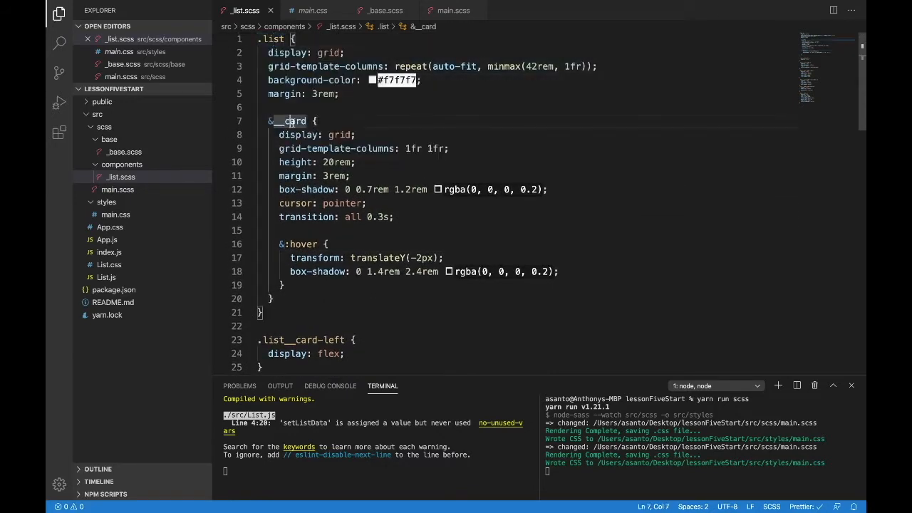
mouse_move(339, 244)
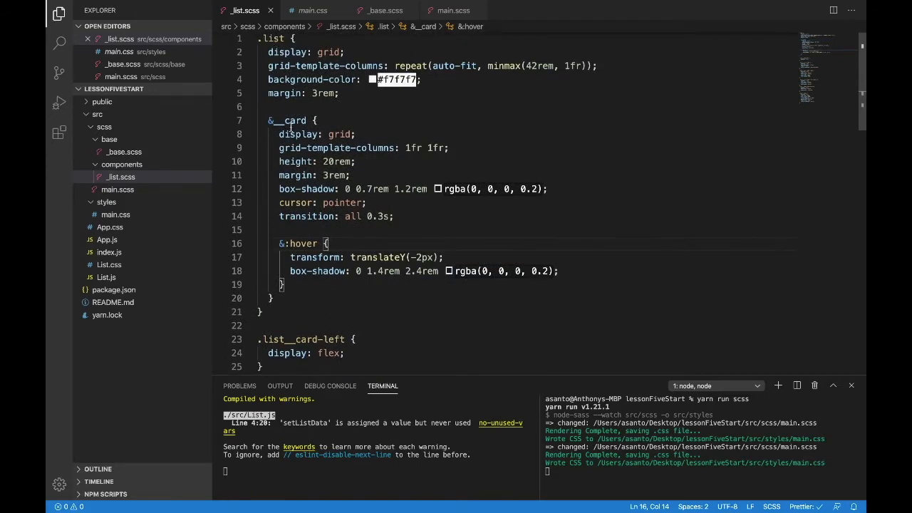
scroll("down", 3)
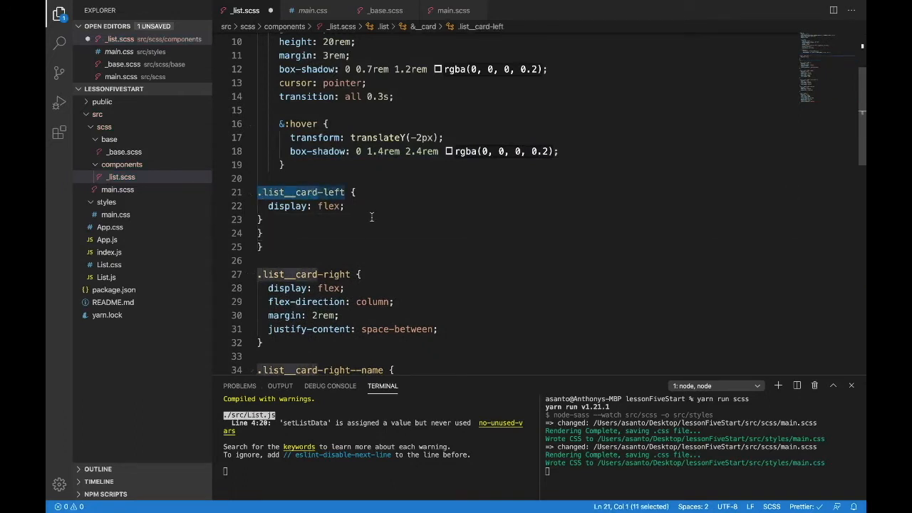
type("&-left {")
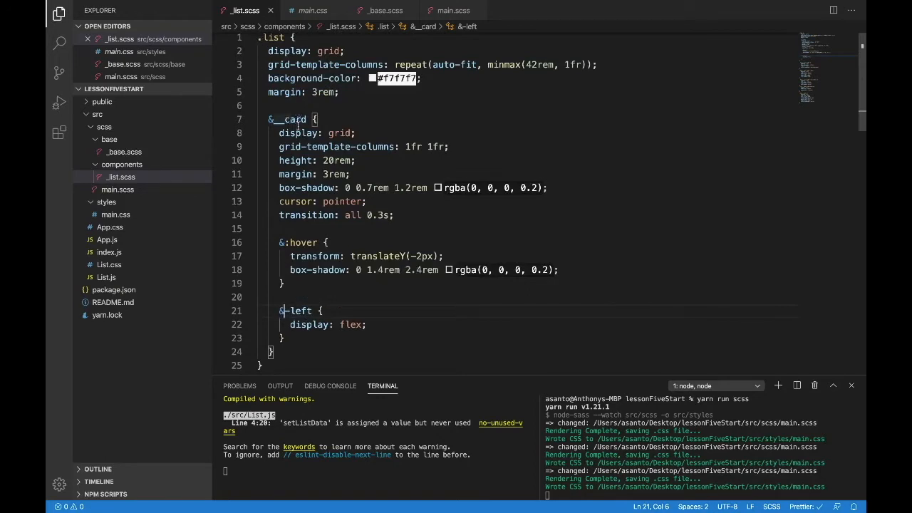
mouse_move(293, 310)
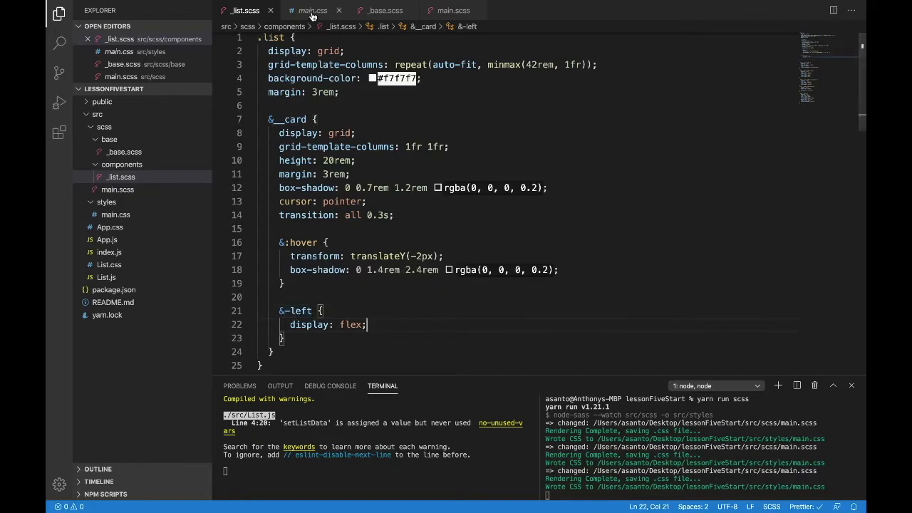
left_click(312, 10)
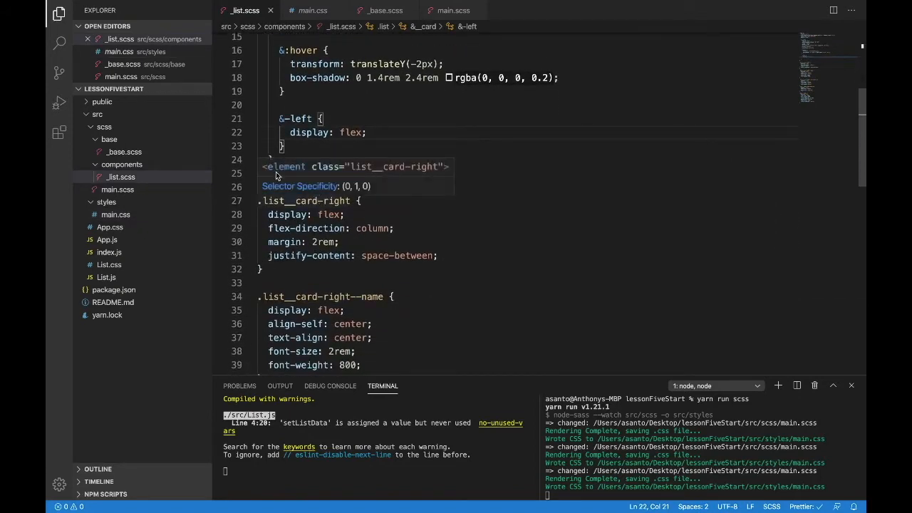
mouse_move(347, 187)
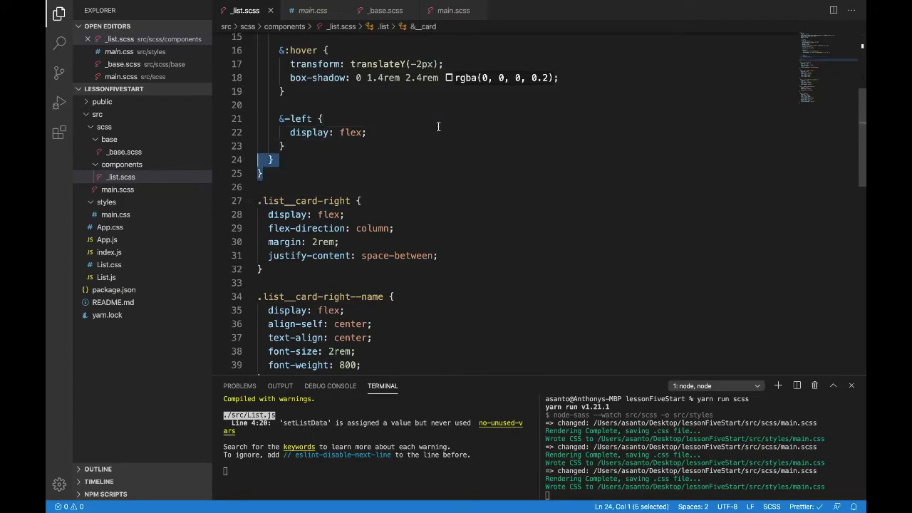
Move .list__card-right inside &__card as &-right, shifting the block's closing brace.
key("Backspace")
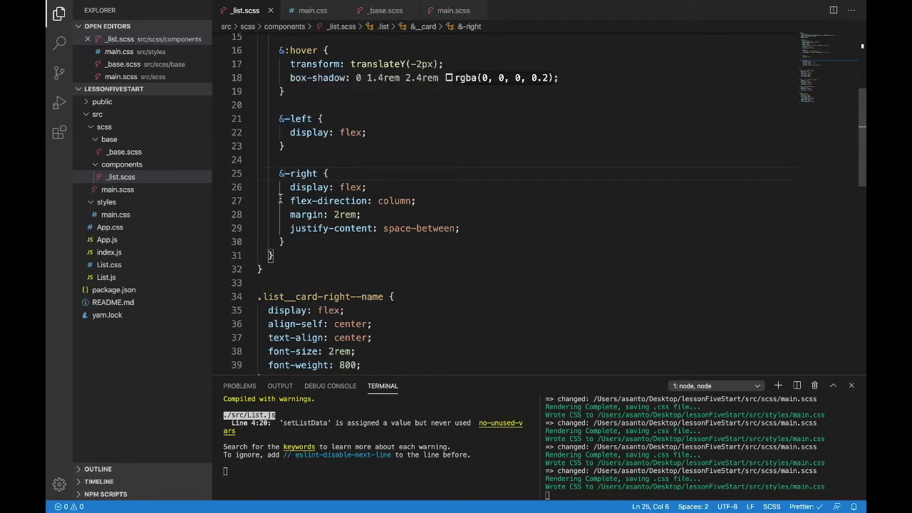
scroll("down", 3)
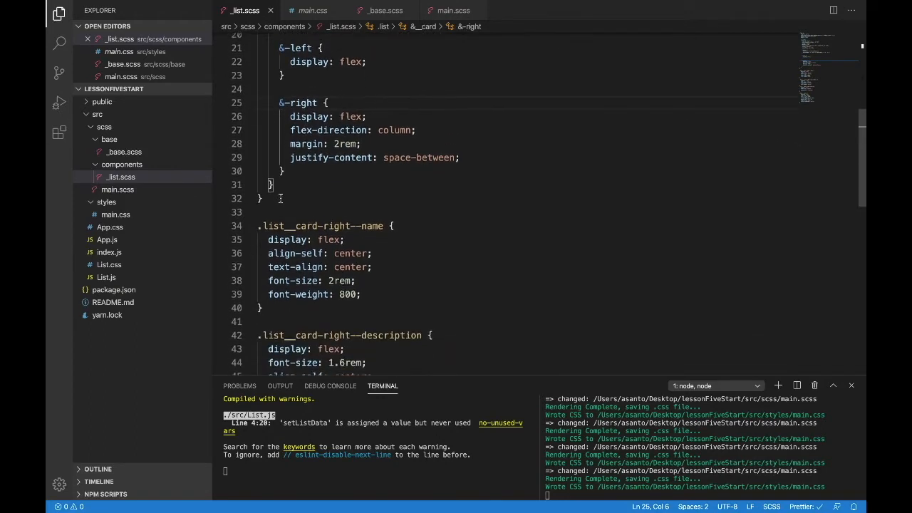
Move the --name rule inside &-right and shorten its selector to &--name.
scroll("down", 3)
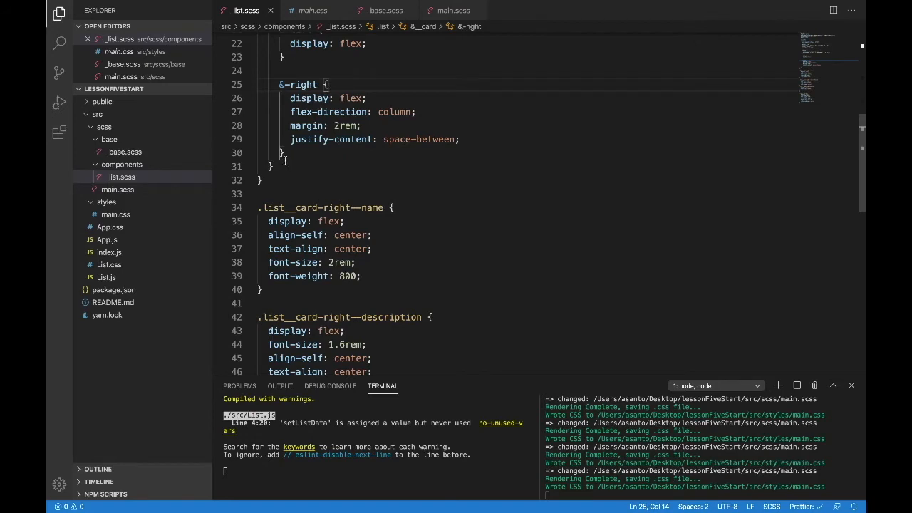
left_click(288, 153)
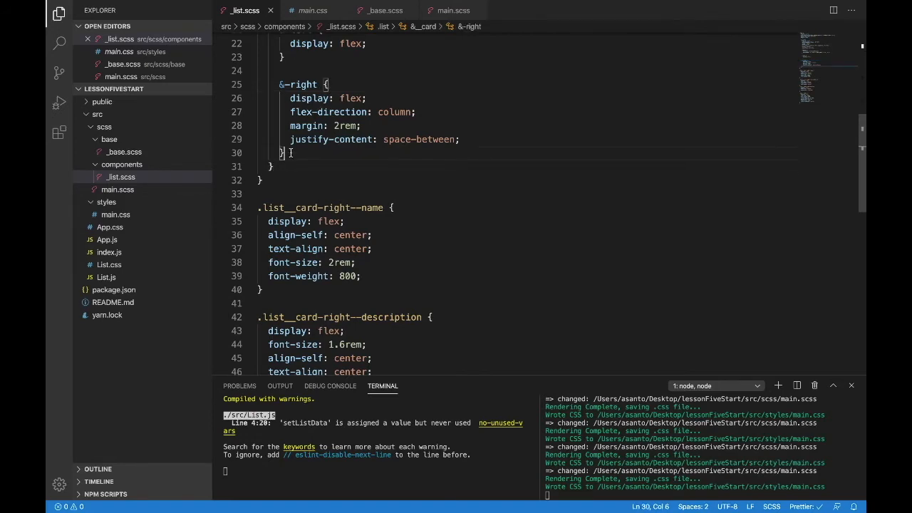
left_click(283, 165)
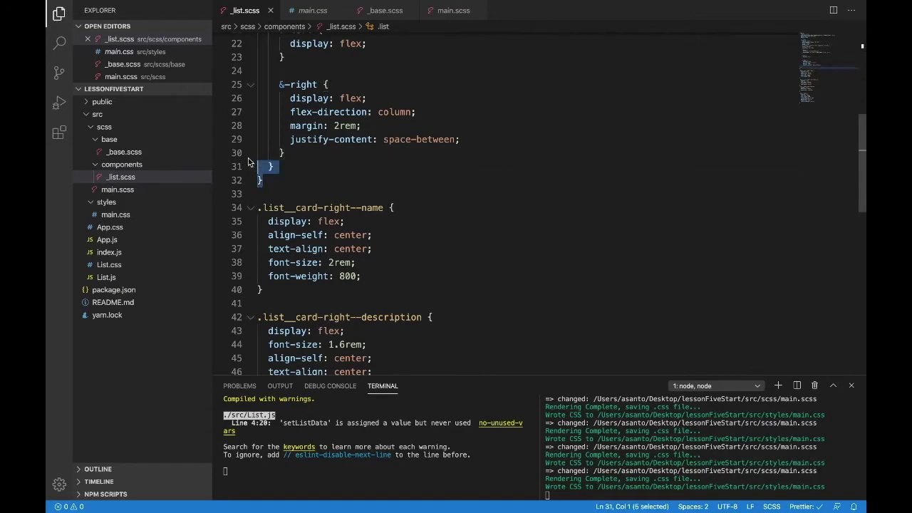
left_click(271, 153)
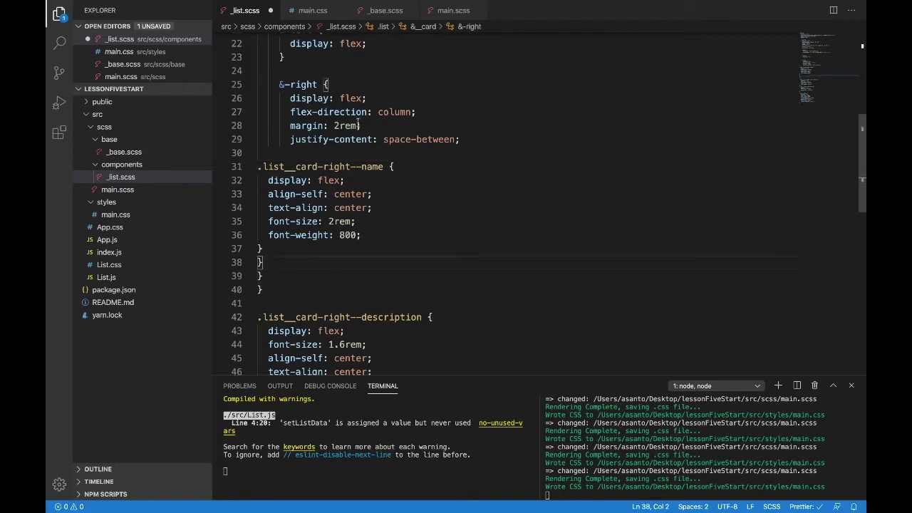
left_click(351, 165)
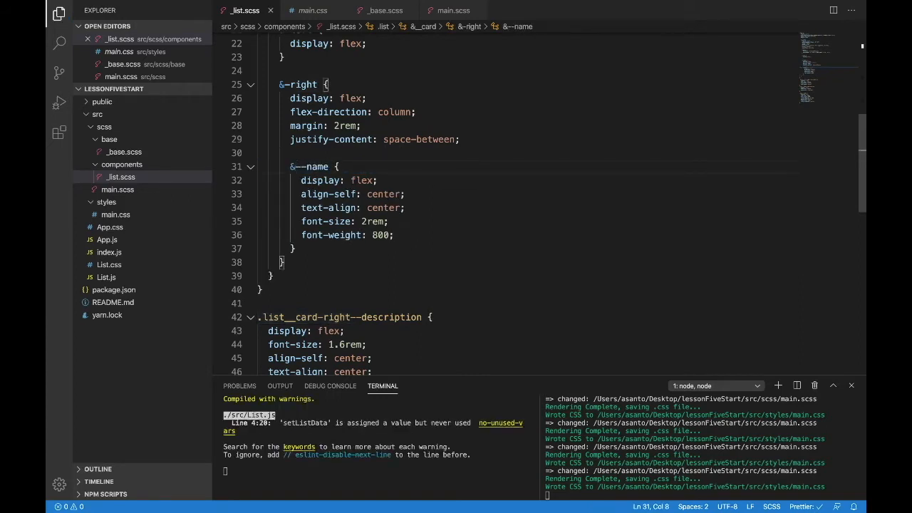
mouse_move(269, 199)
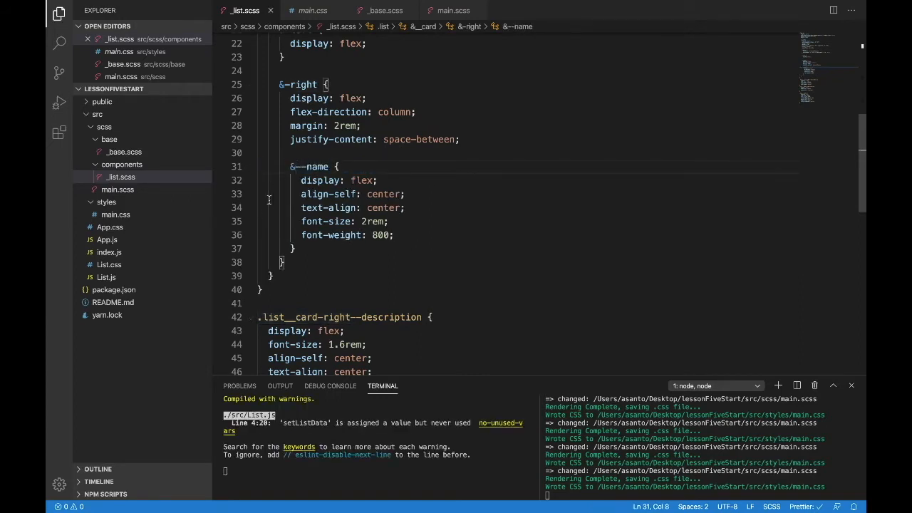
mouse_move(279, 248)
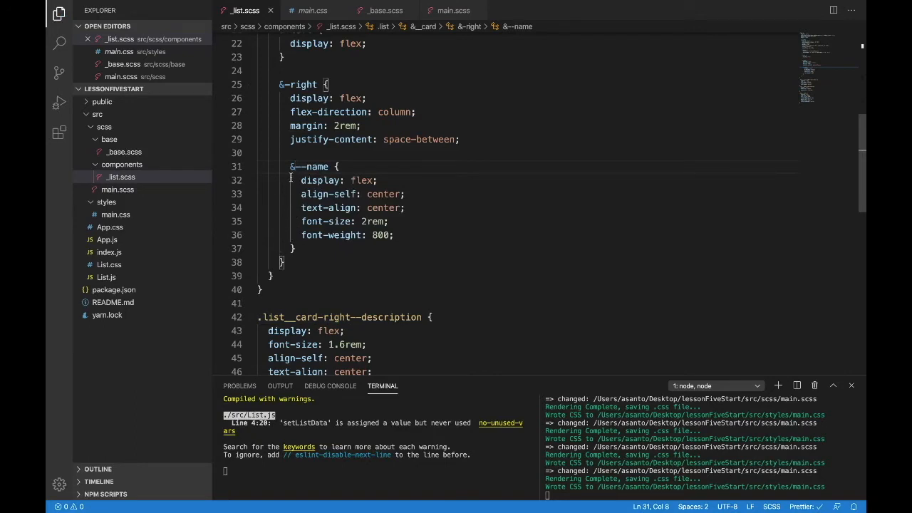
mouse_move(299, 25)
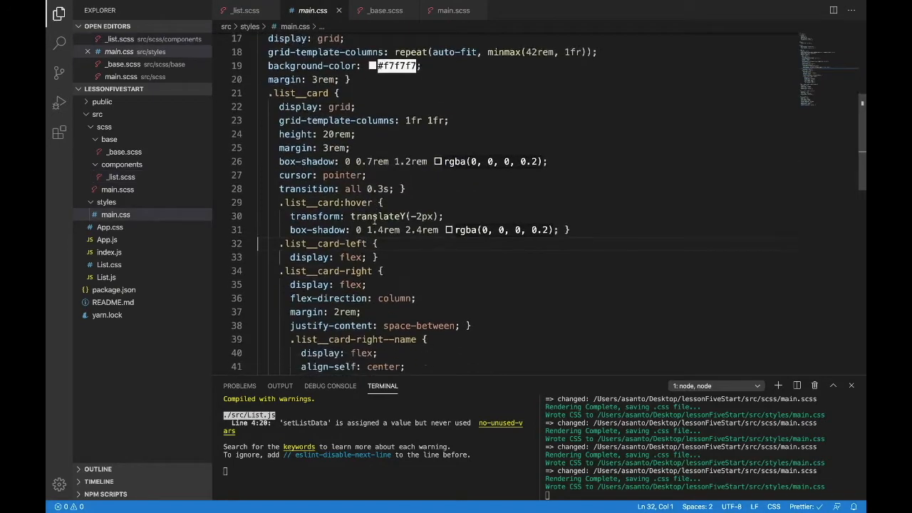
scroll("down", 3)
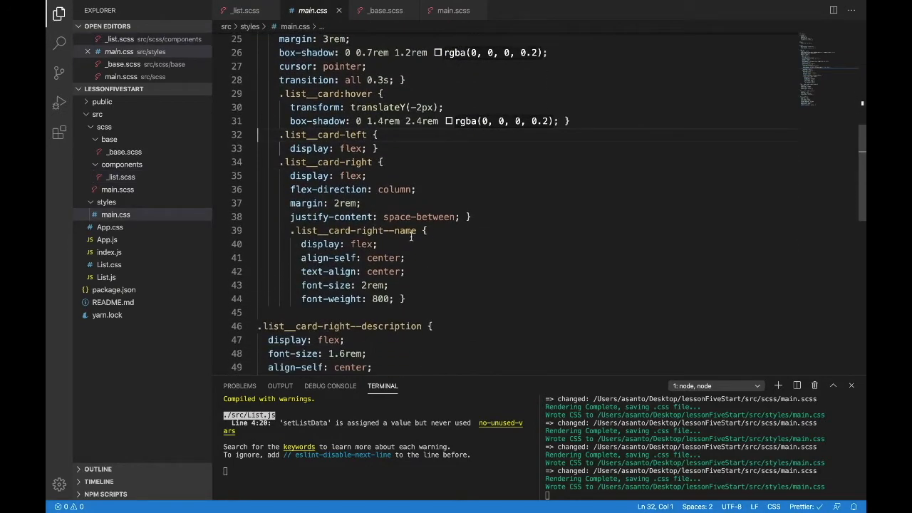
Nest the description and price rules as &--description and &--price, then view compiled main.css.
left_click(245, 10)
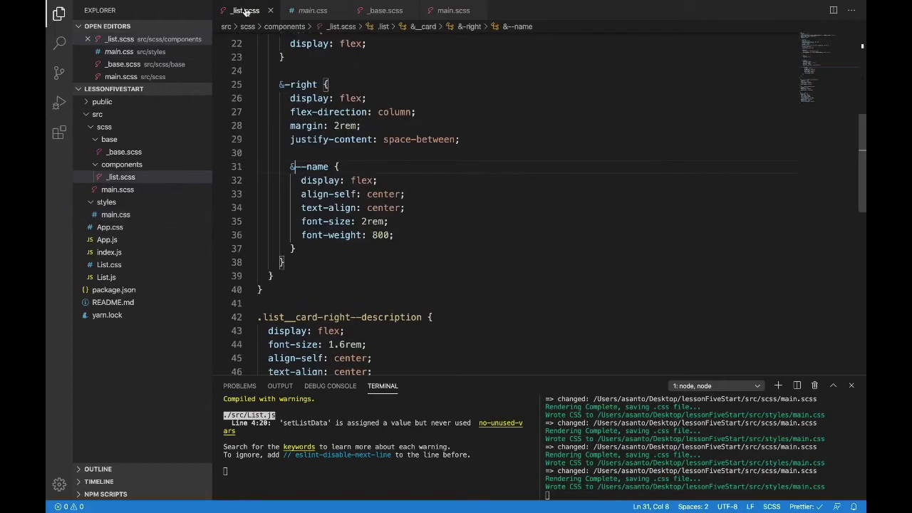
scroll("down", 3)
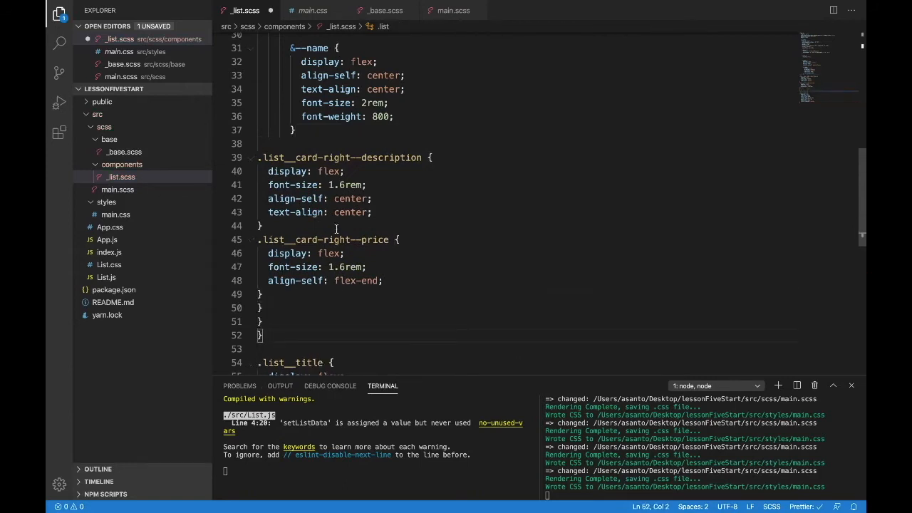
mouse_move(387, 145)
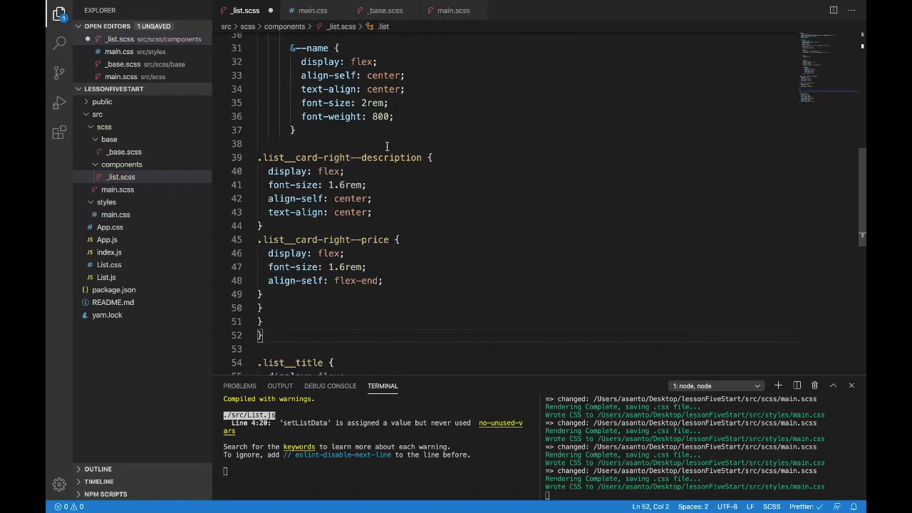
mouse_move(349, 156)
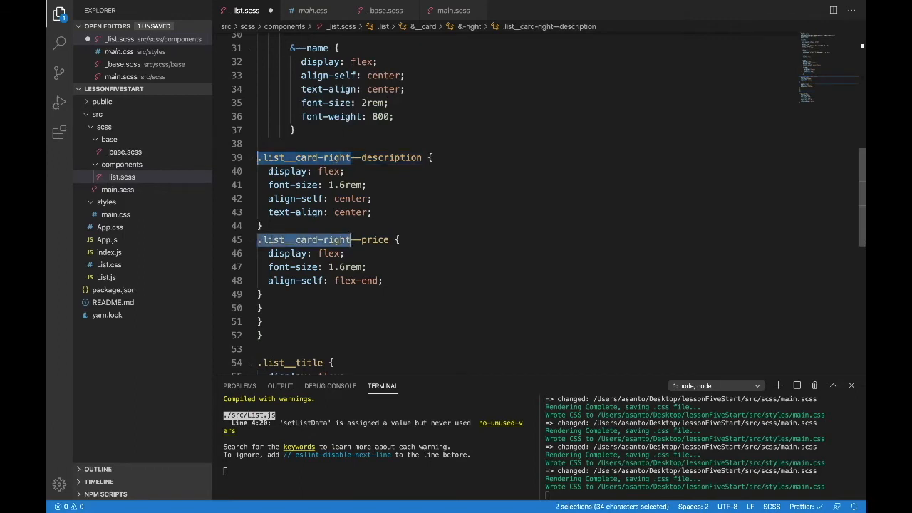
type("&--description {")
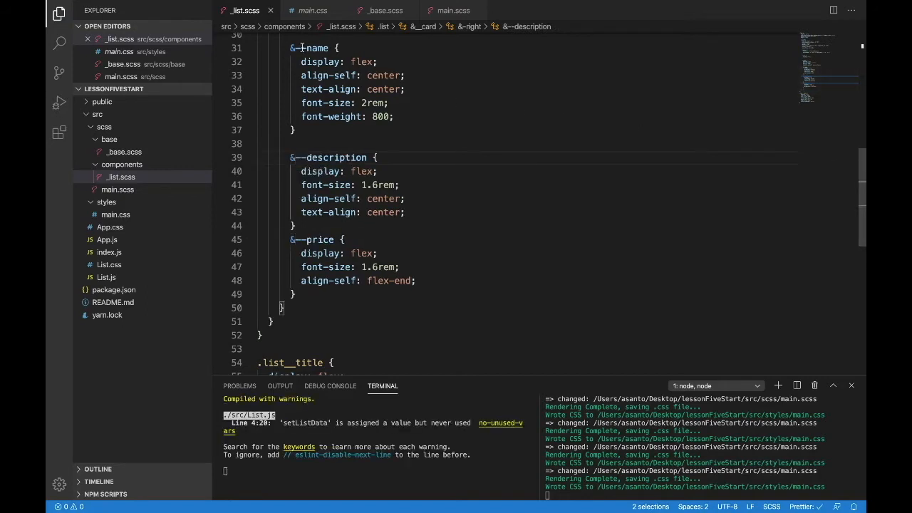
mouse_move(291, 157)
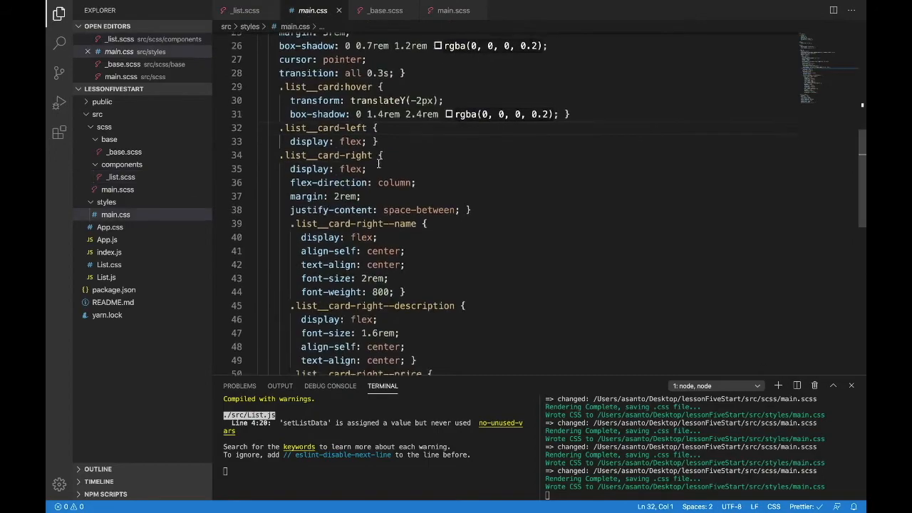
scroll("down", 3)
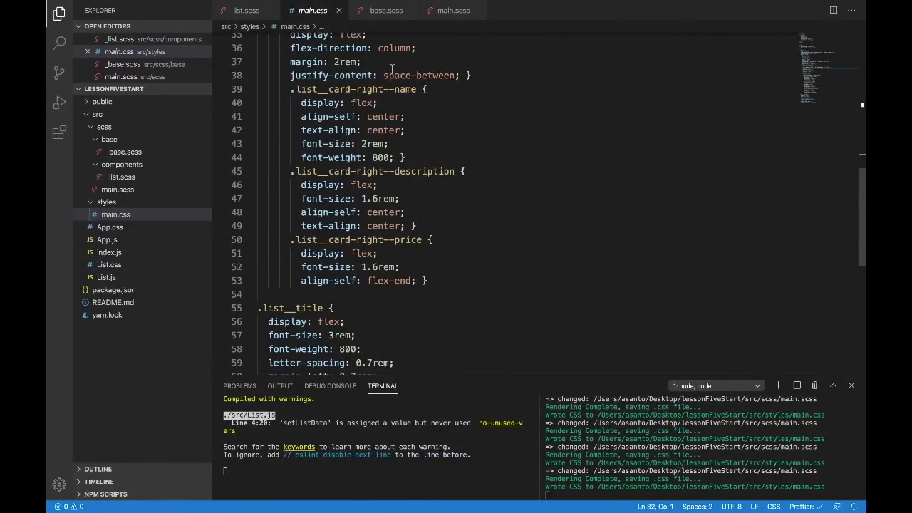
Nest .list__title inside .list as &__title and view the compiled .list__title in main.css.
left_click(249, 10)
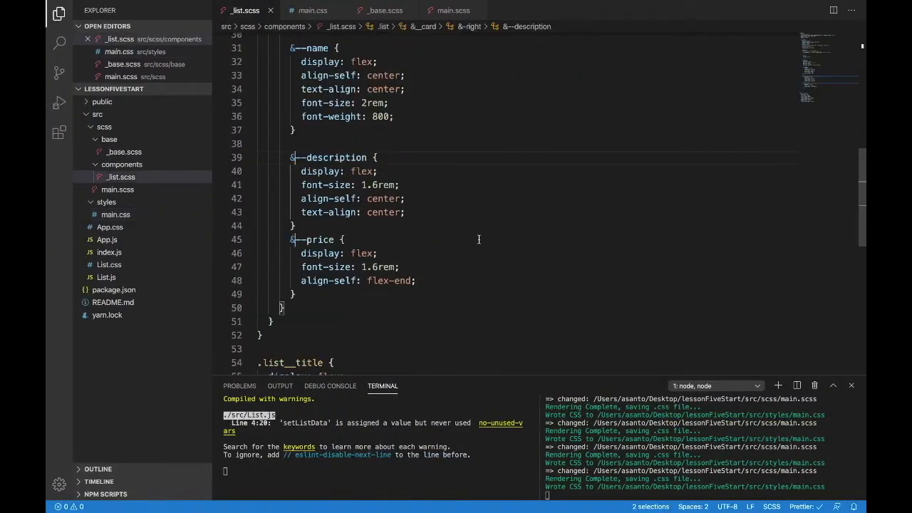
scroll("down", 3)
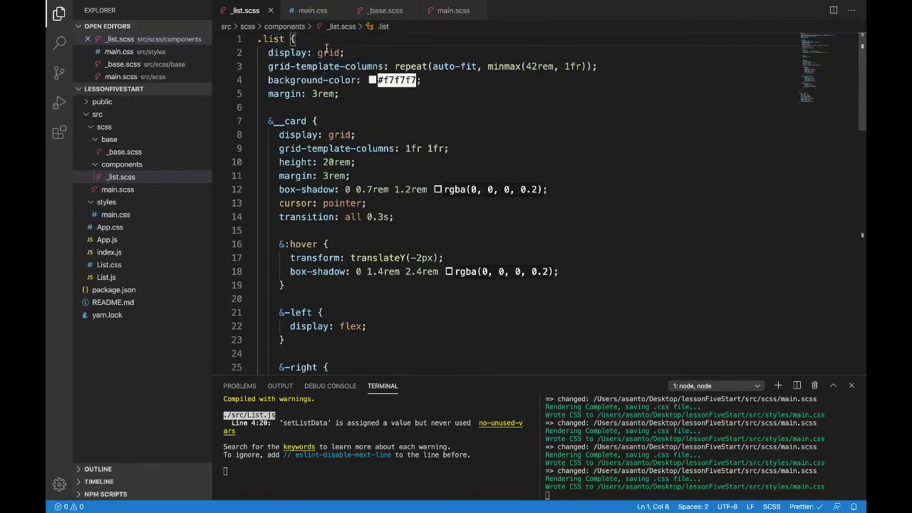
scroll("down", 3)
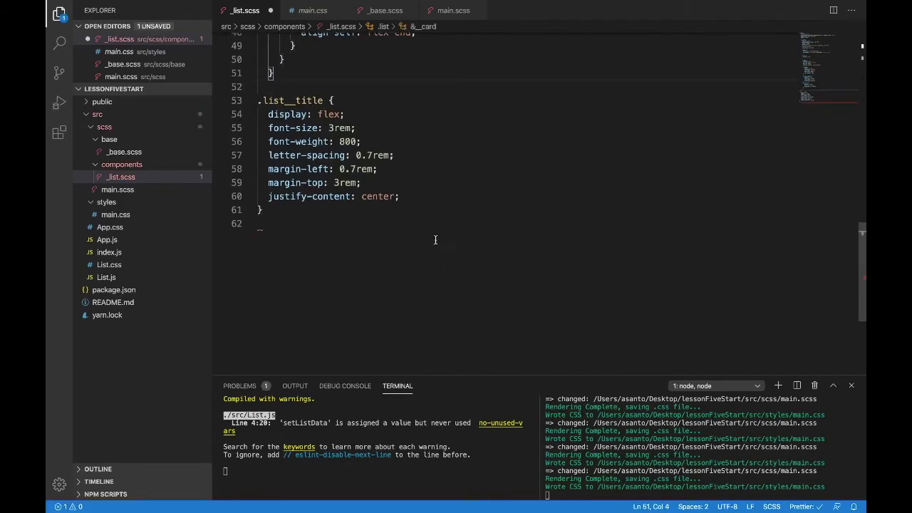
left_click(376, 224)
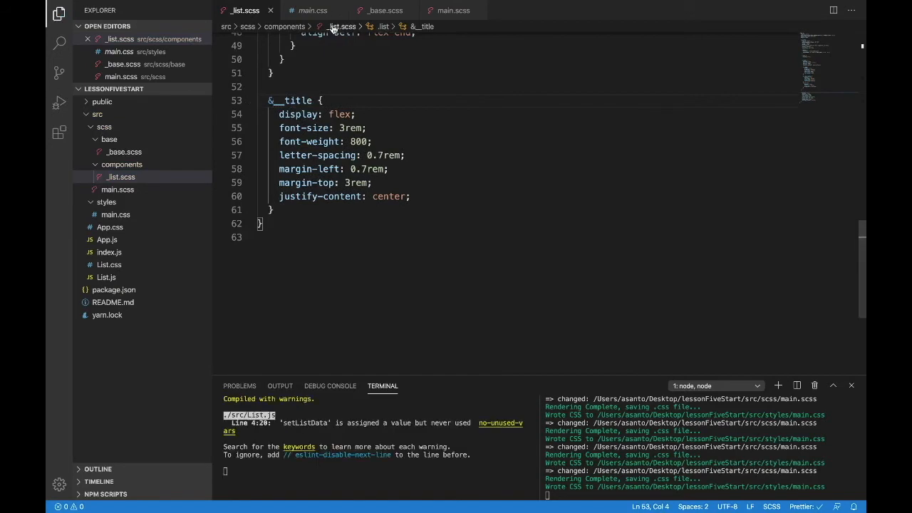
left_click(315, 10)
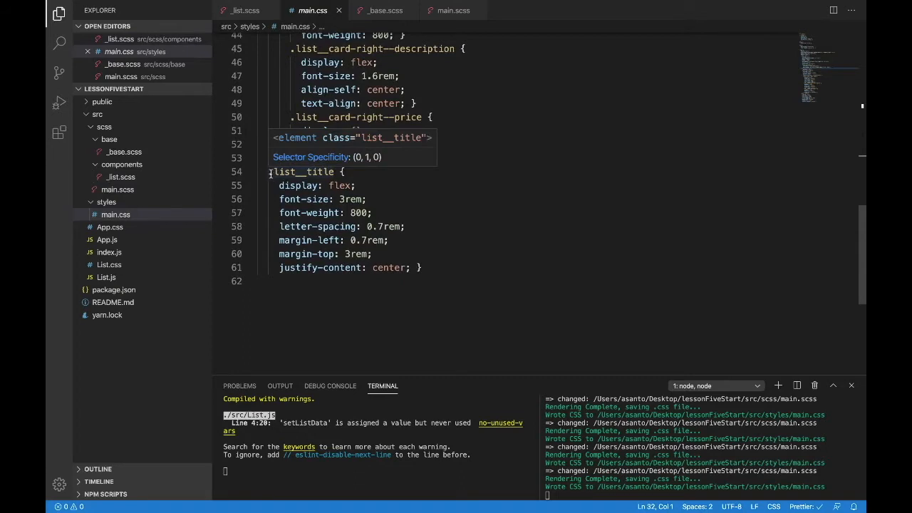
mouse_move(313, 185)
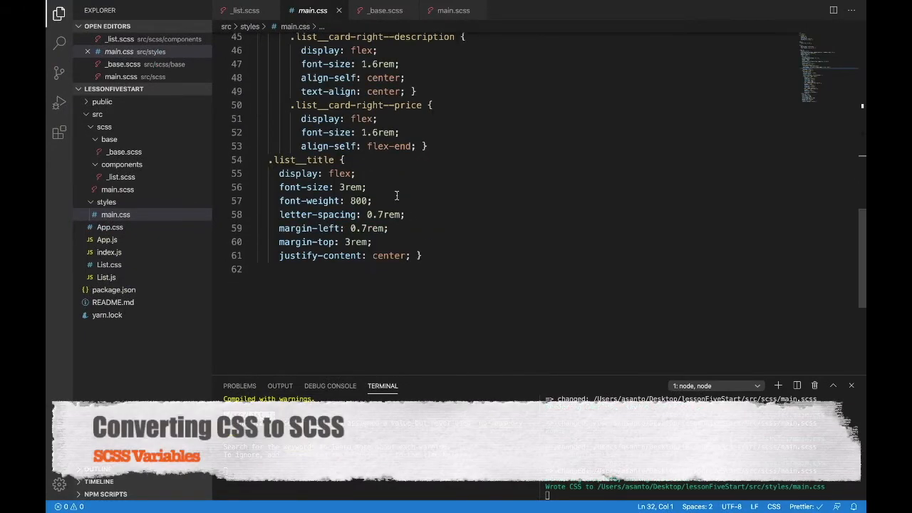
mouse_move(366, 63)
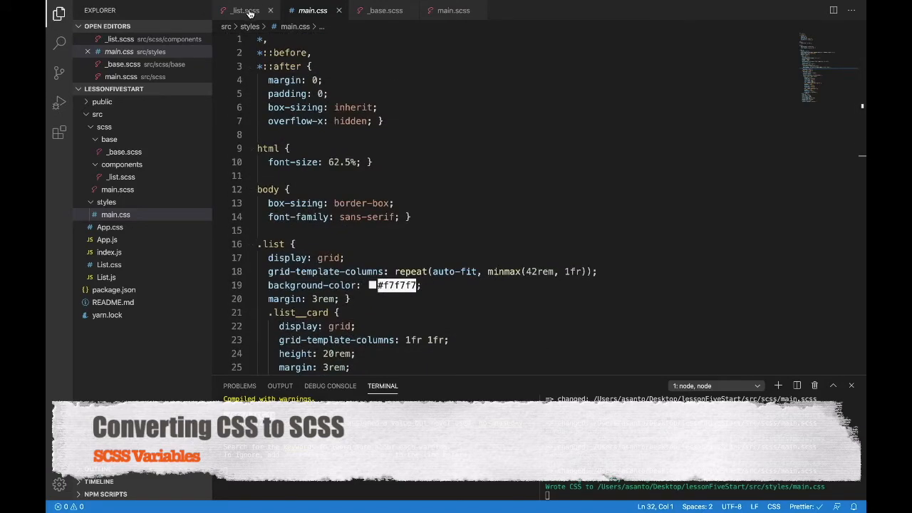
Create a new _variables.scss partial in the base folder.
left_click(245, 10)
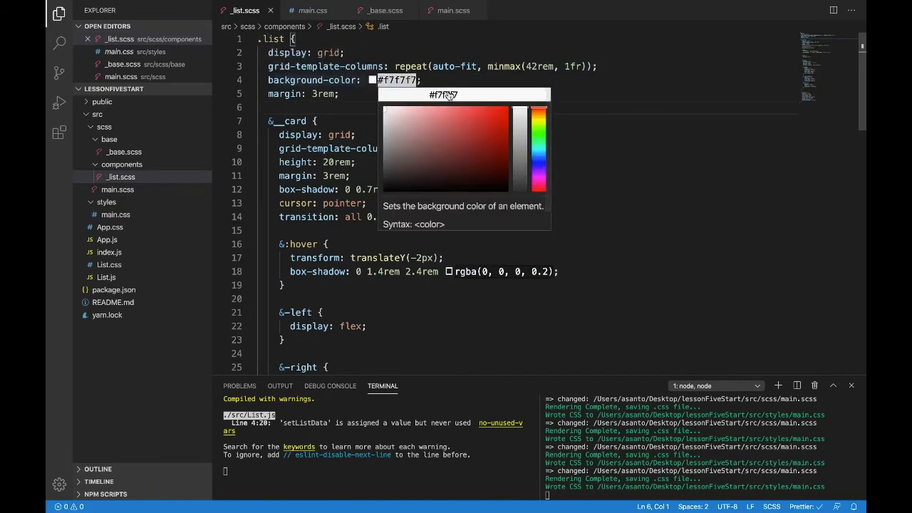
left_click(421, 80)
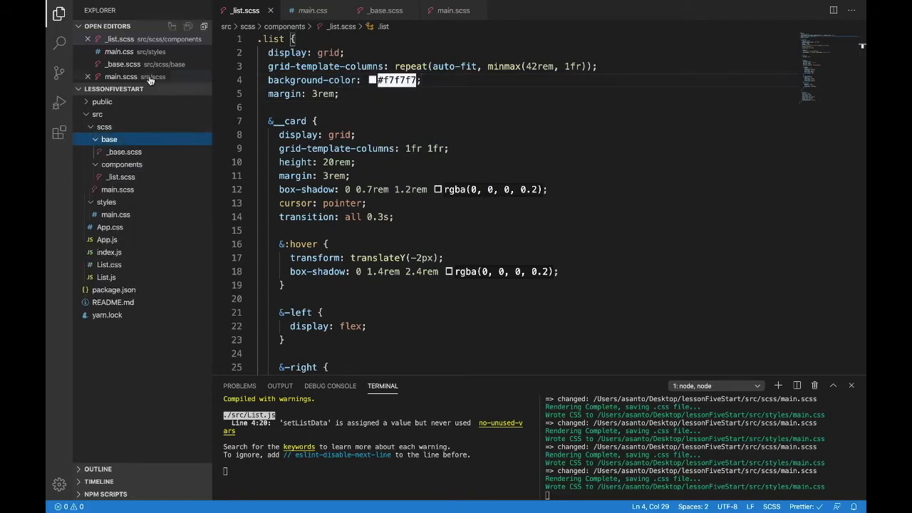
left_click(108, 140)
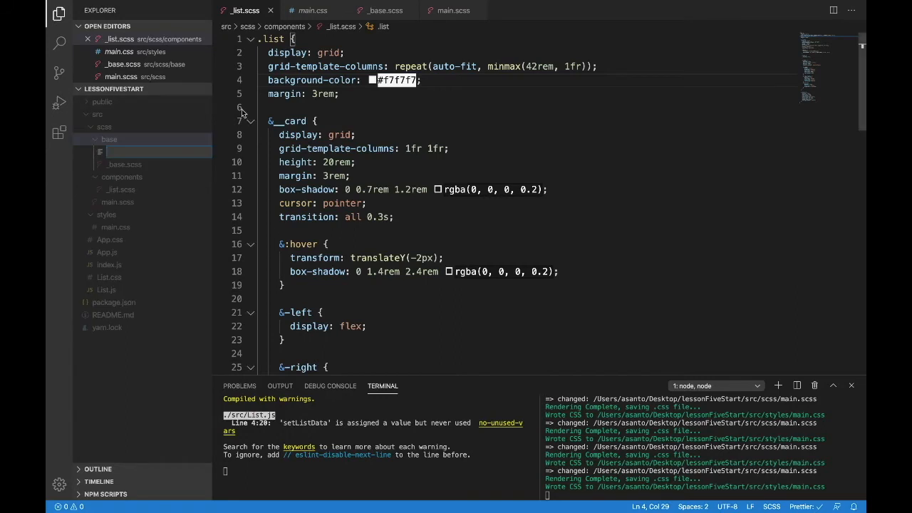
type("_variabl")
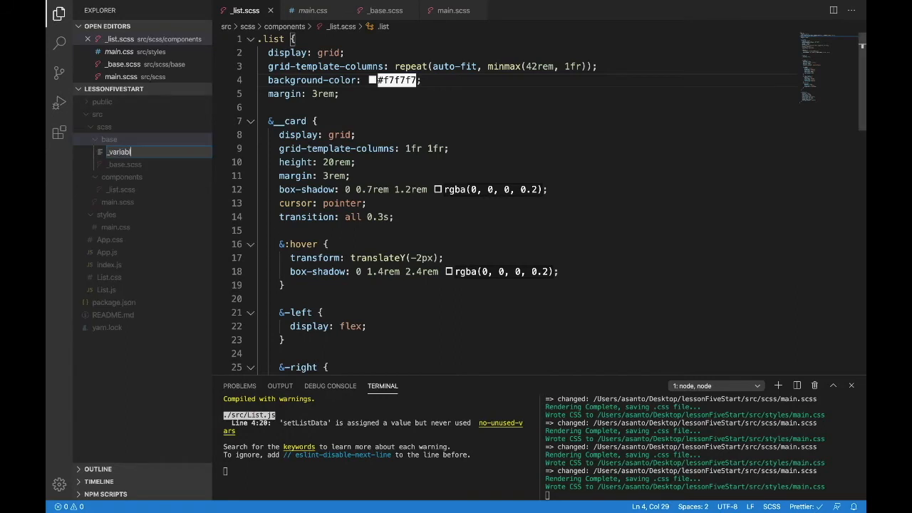
type("es.scc")
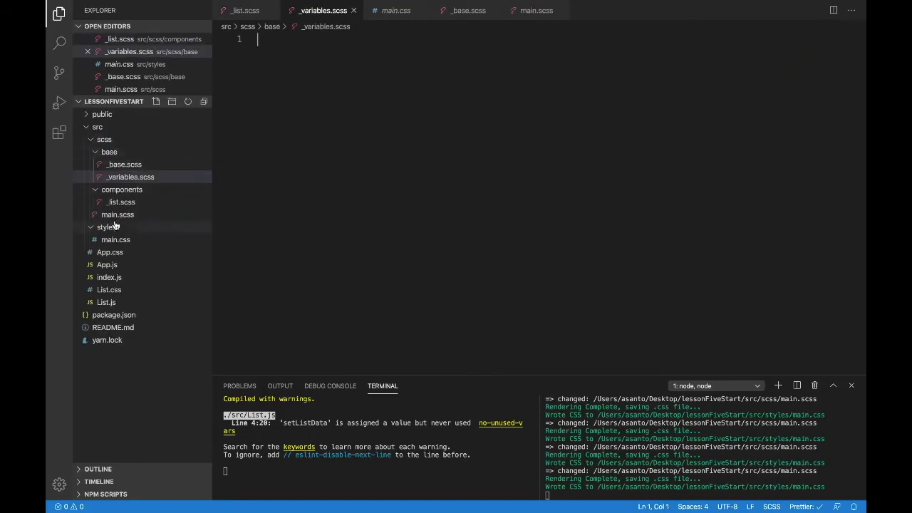
left_click(116, 214)
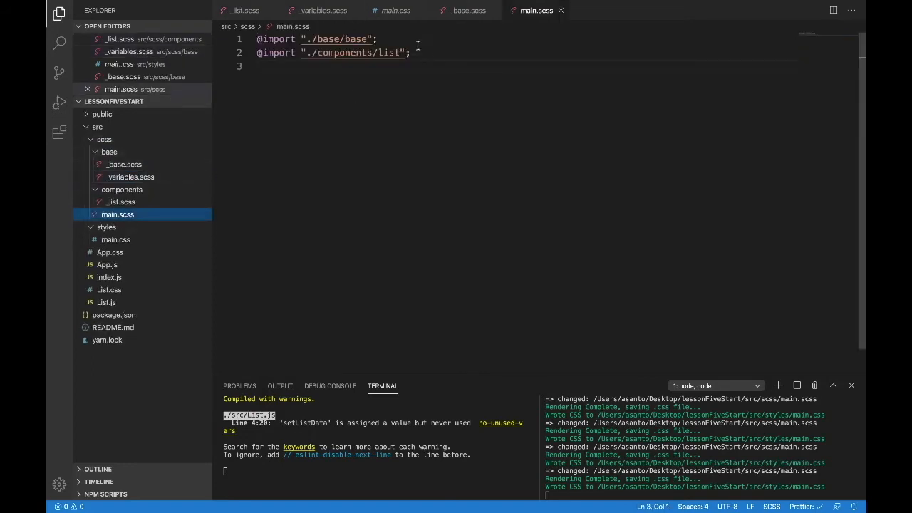
key("Enter")
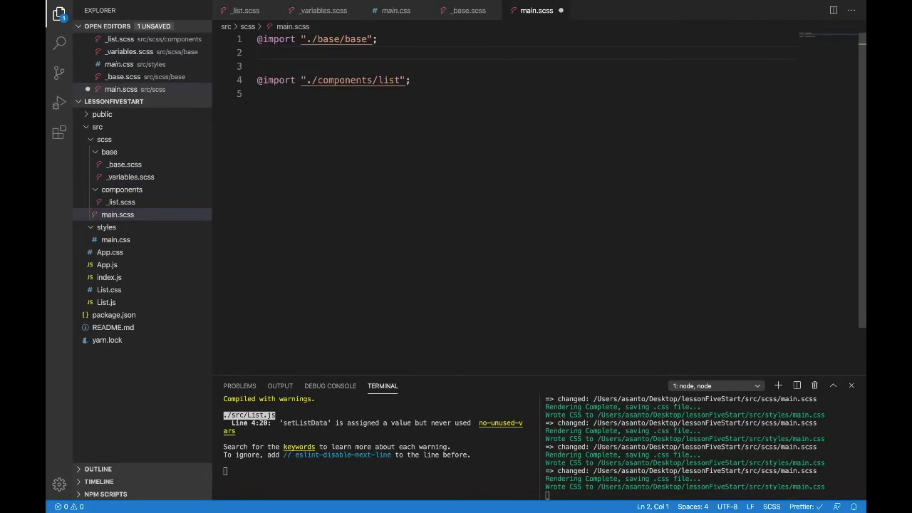
type("@import \"./base/variables\";")
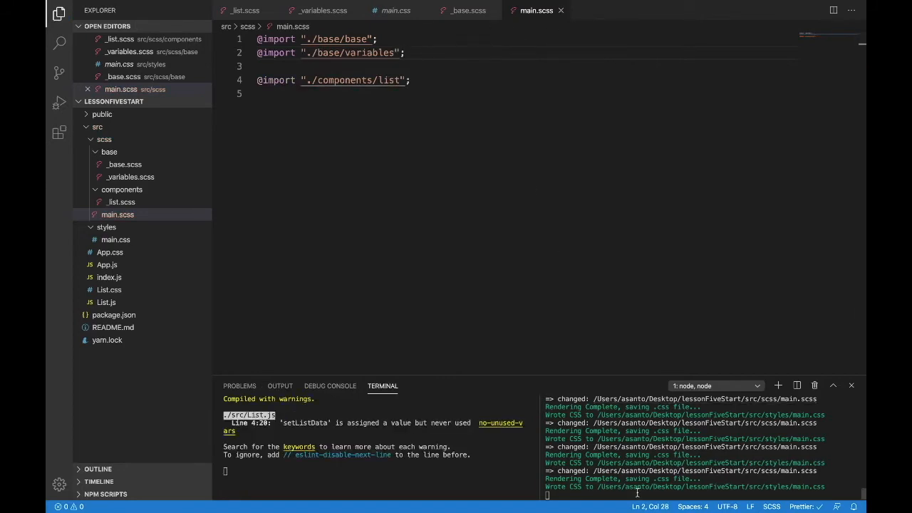
key("ctrl+c")
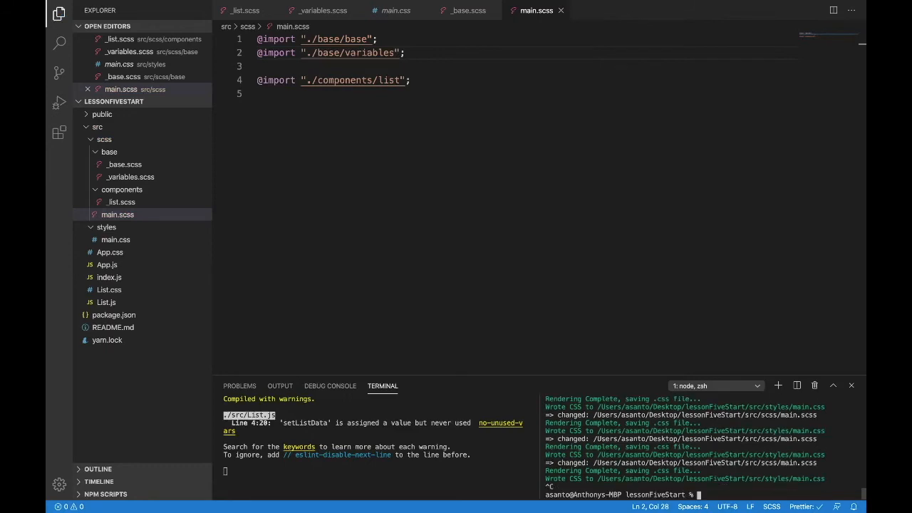
type("yarn run scss")
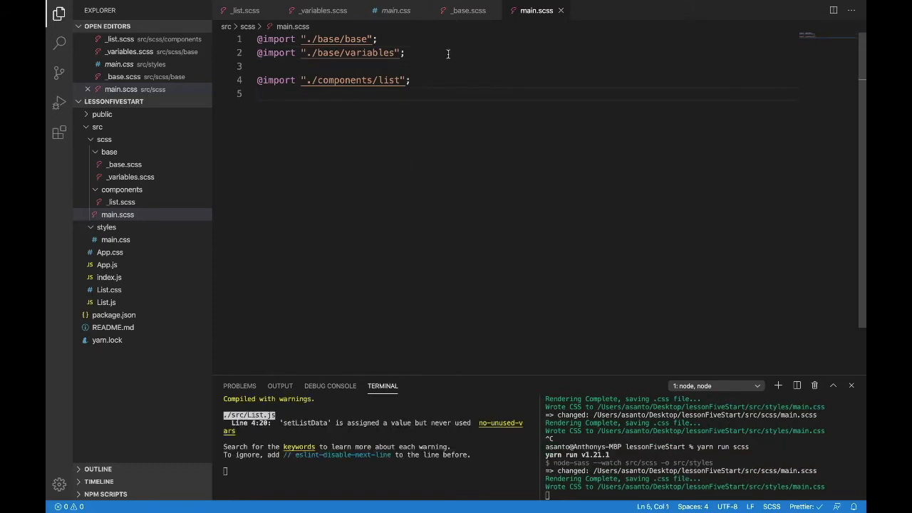
Declare $color-grey: #f7f7f7; on line 1 of _variables.scss.
left_click(131, 177)
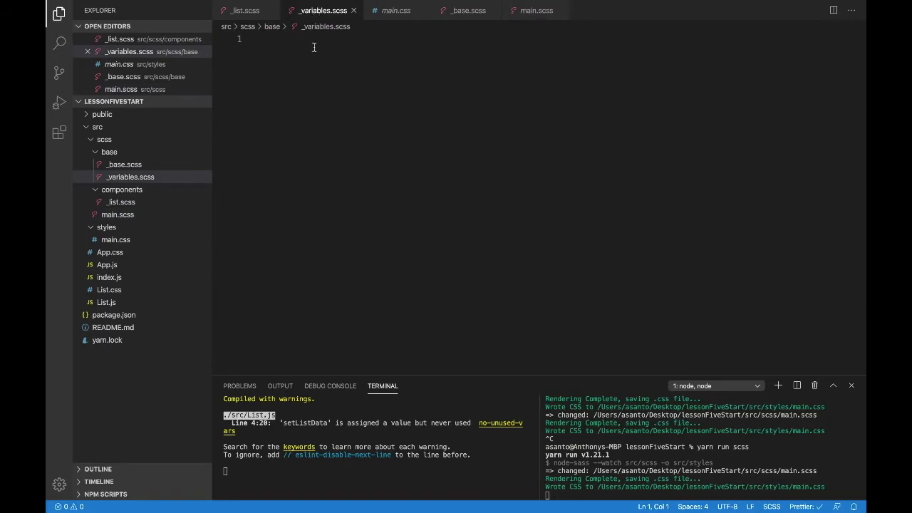
type("$col")
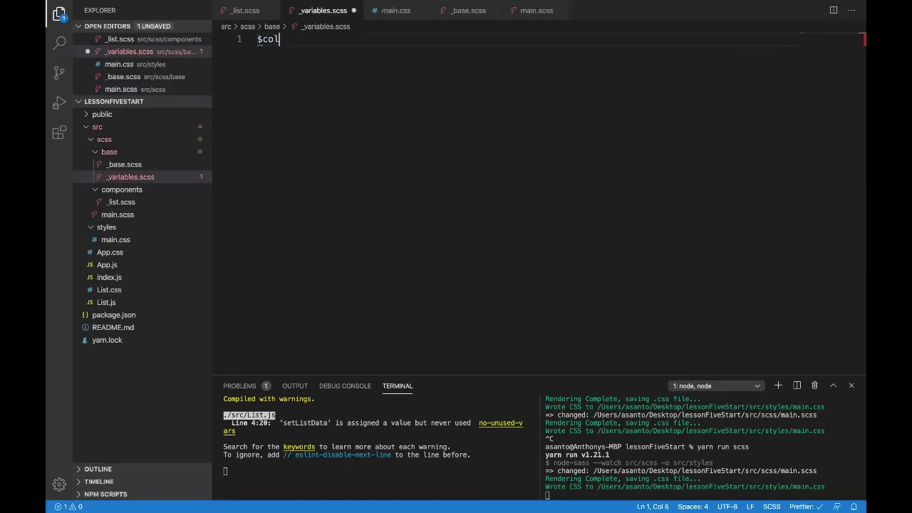
type("or-")
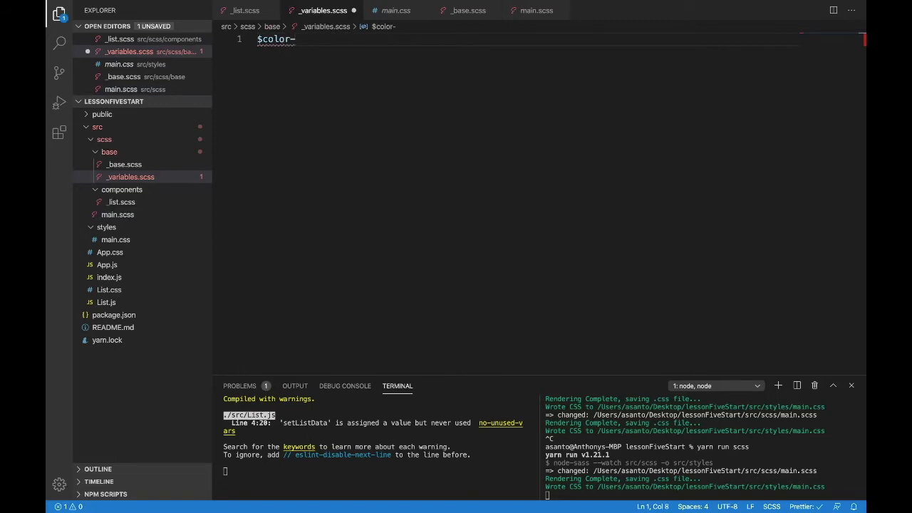
type("grey:")
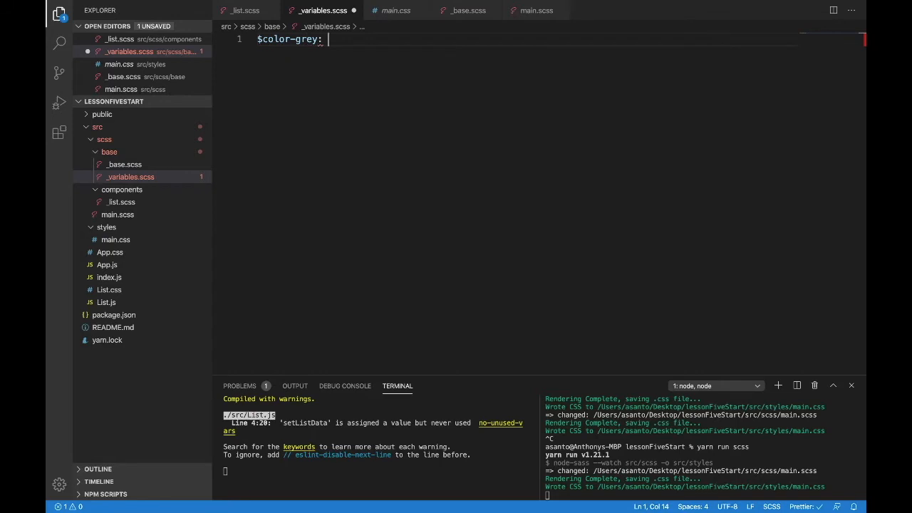
type("#")
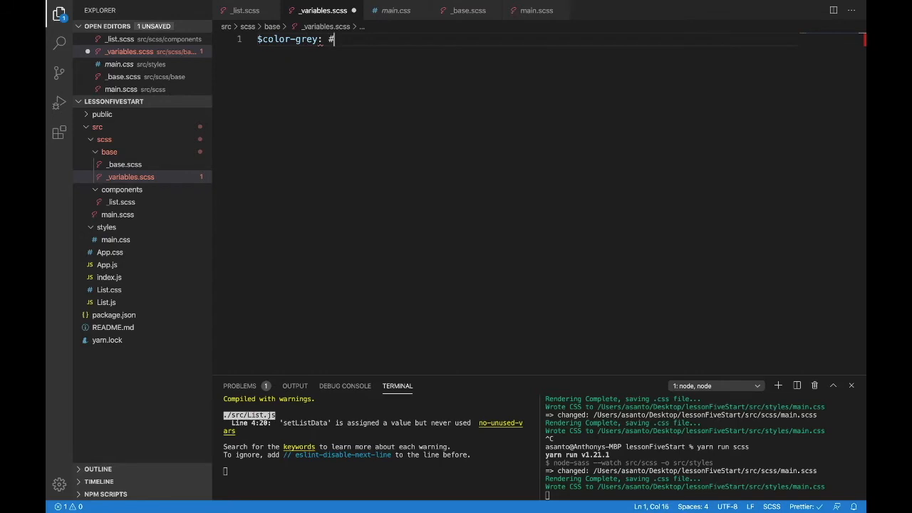
type("f7f7f7")
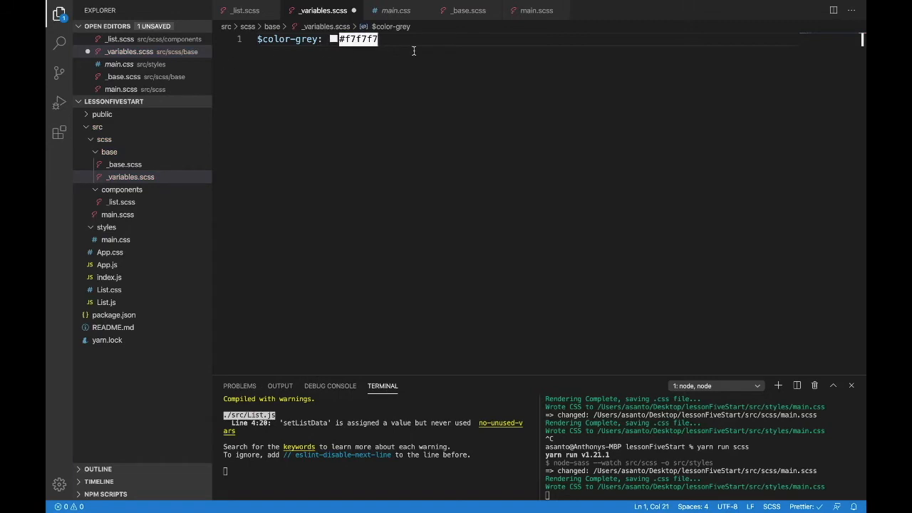
type(";")
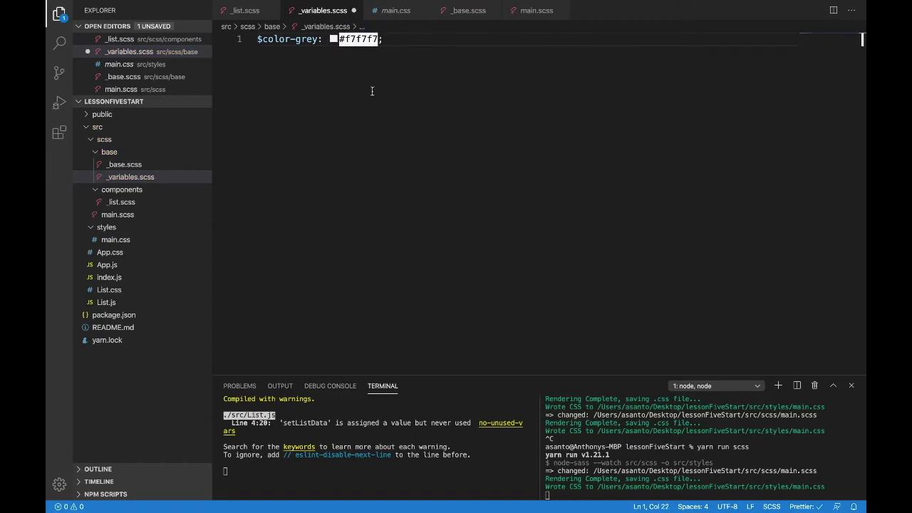
key("Enter")
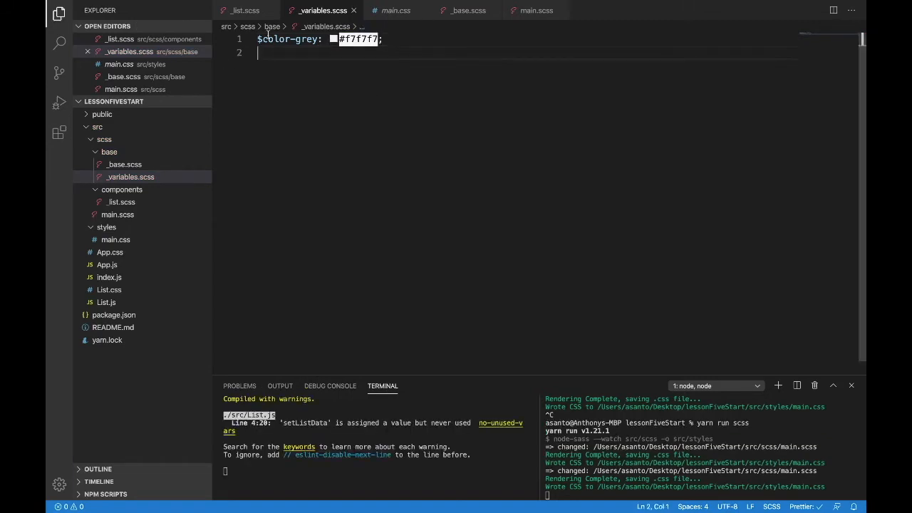
left_click(245, 10)
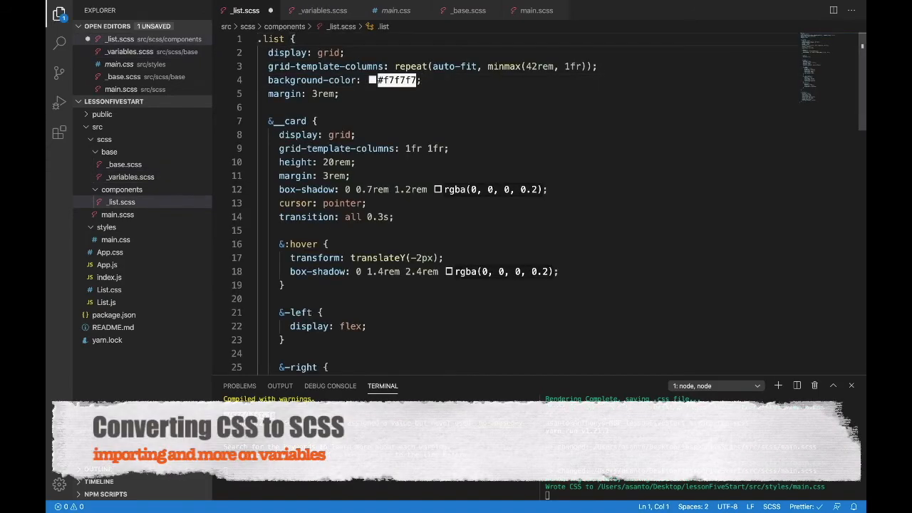
type("i")
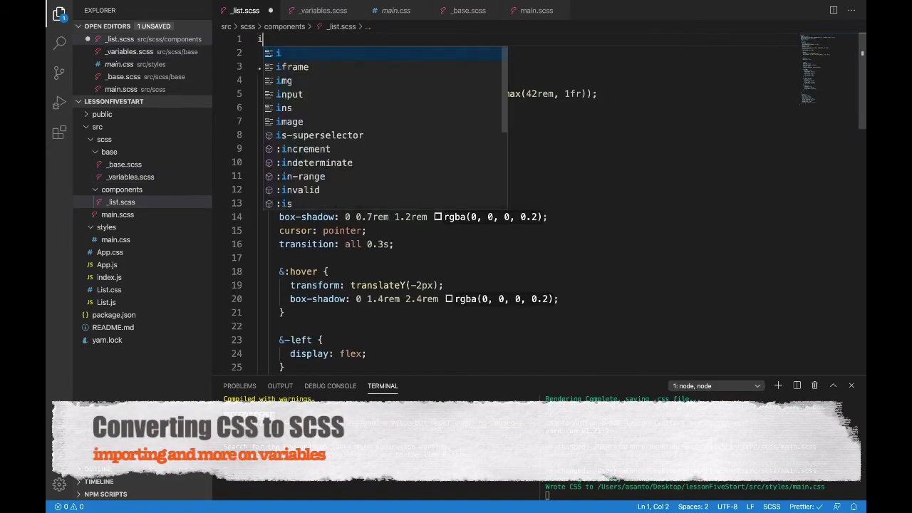
type("@io")
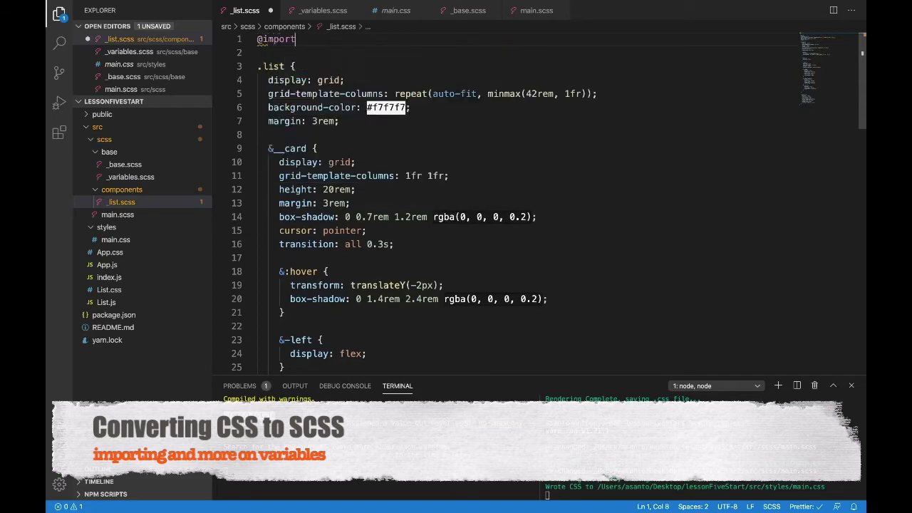
type("''")
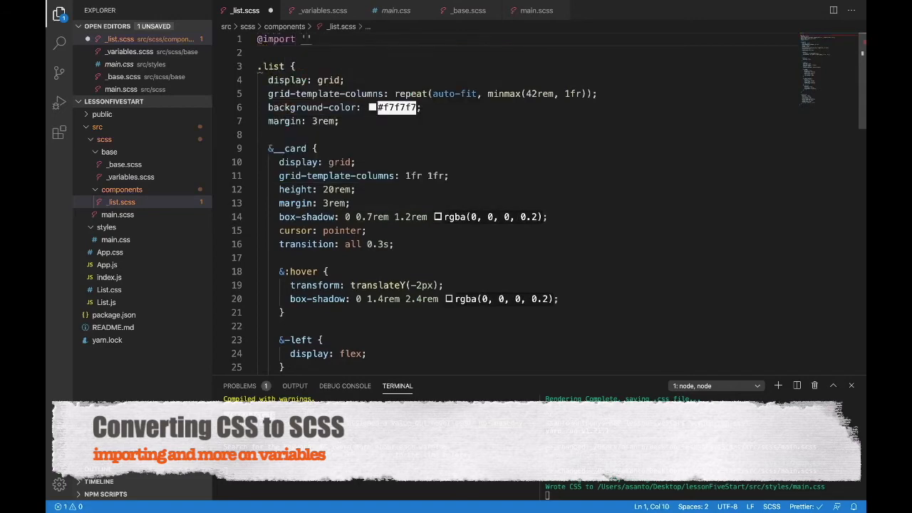
type("../base/")
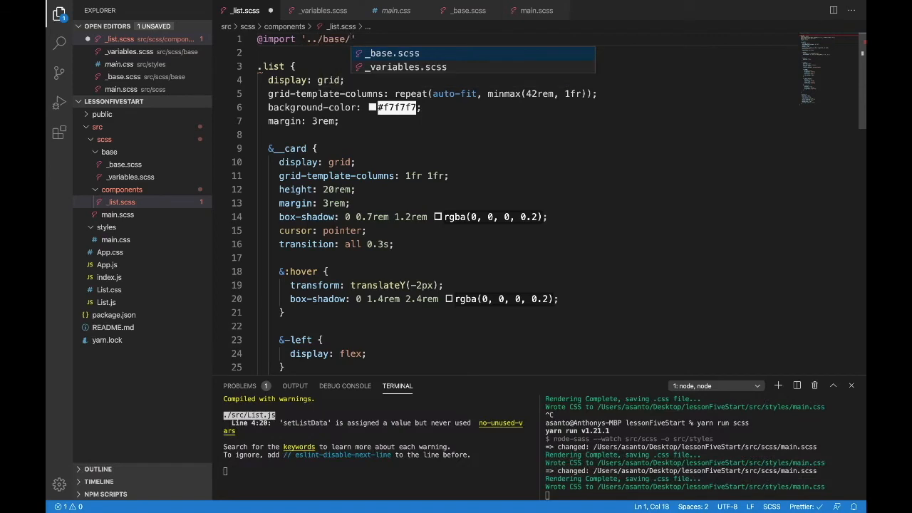
type("base/variables\";")
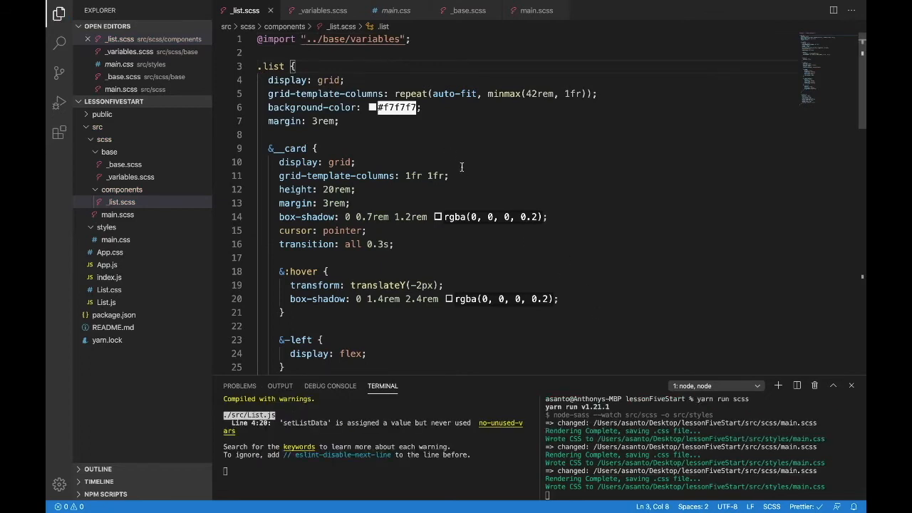
Replace the list's #f7f7f7 background-color with $color-grey and check the compiled output.
double_click(396, 109)
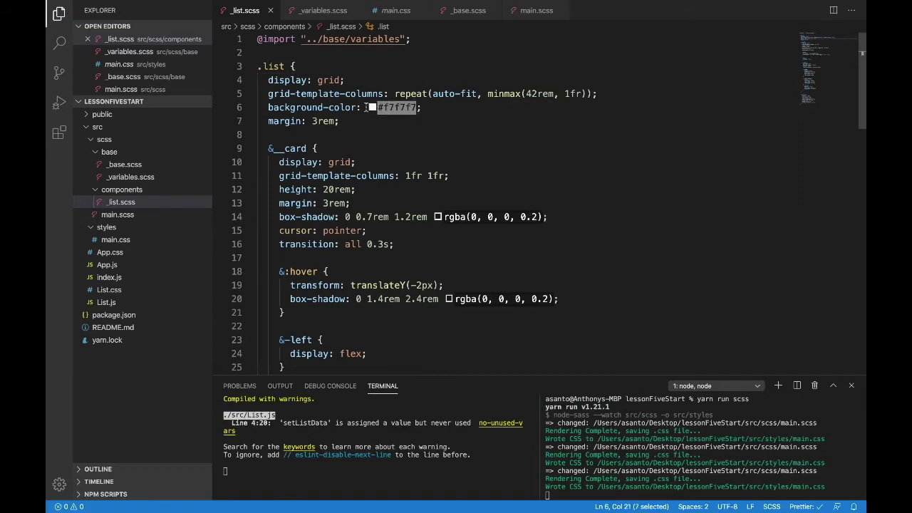
key("Delete")
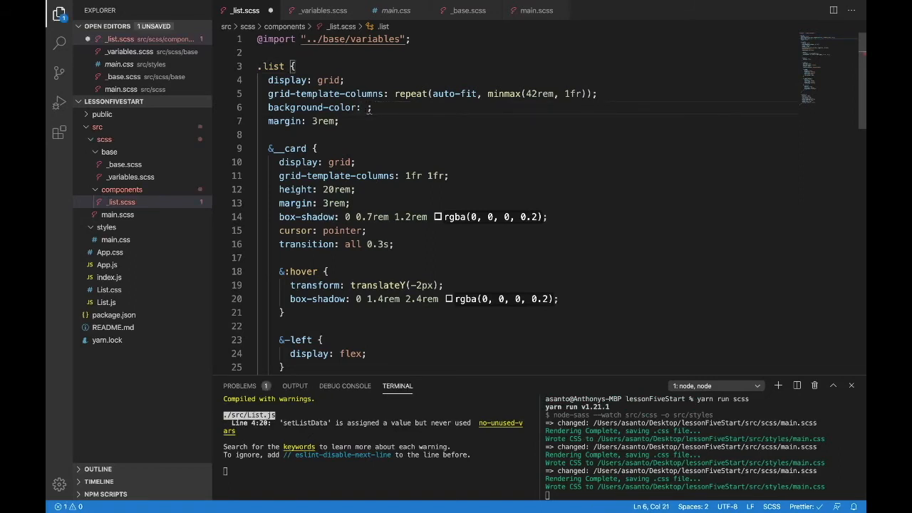
type("$color")
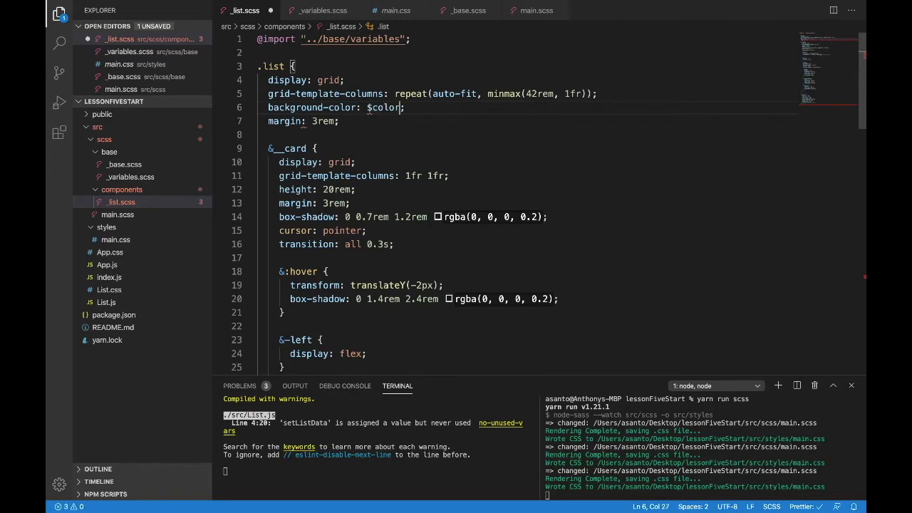
type("-grey")
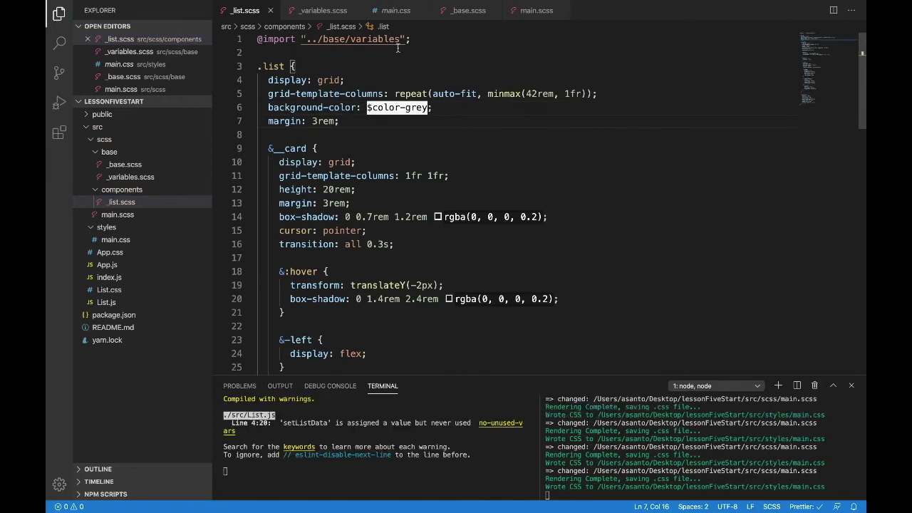
left_click(396, 10)
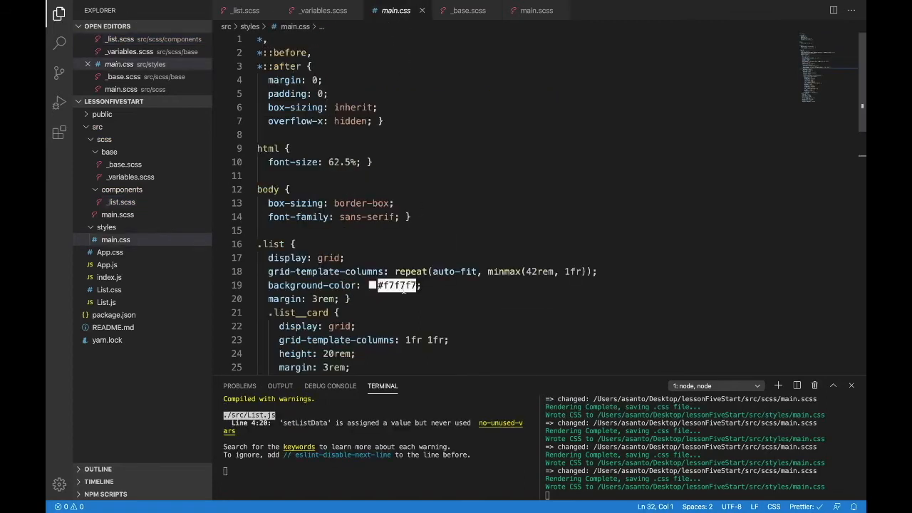
mouse_move(317, 13)
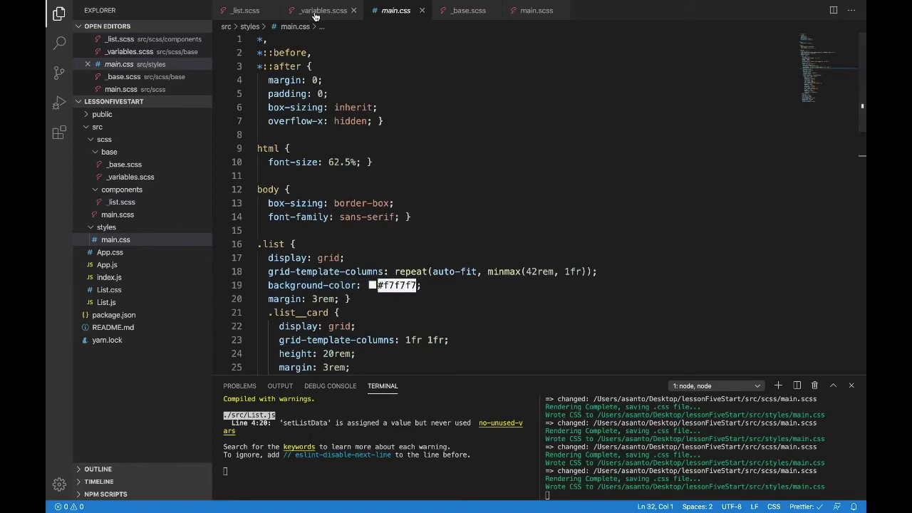
left_click(248, 10)
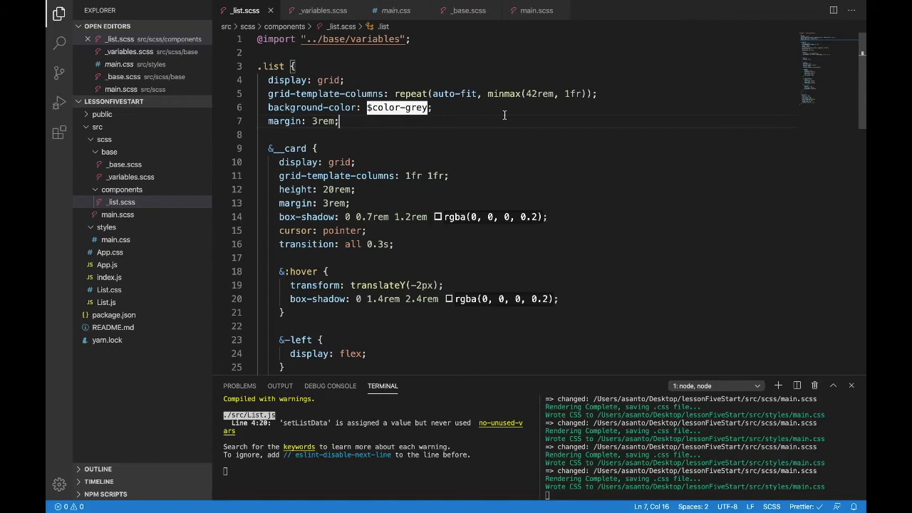
left_click(319, 10)
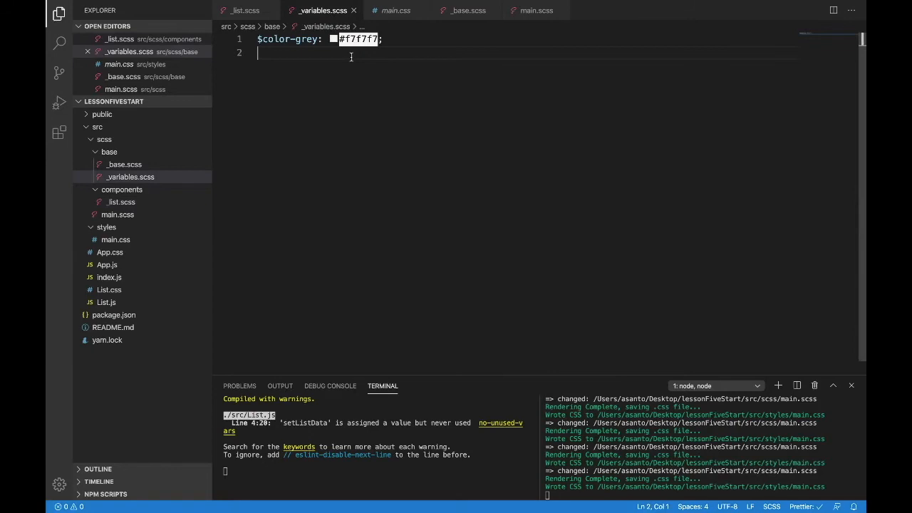
type("$color")
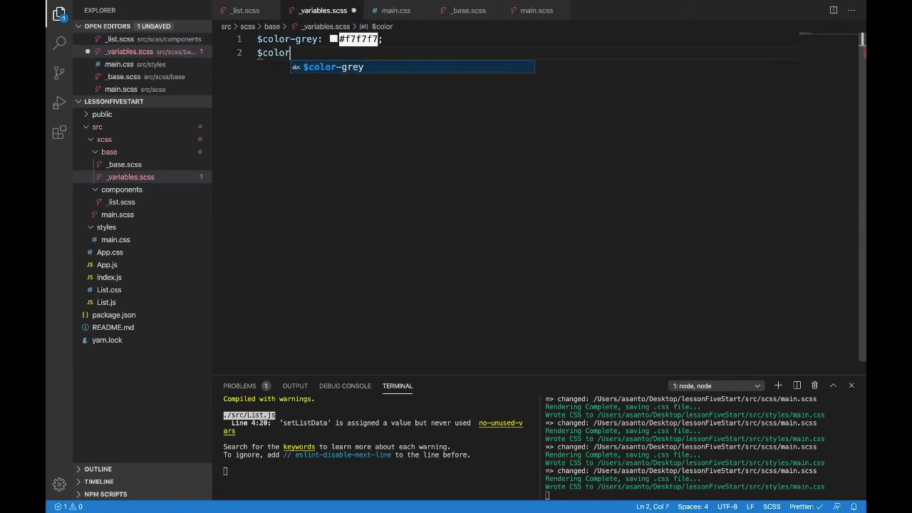
type("-black")
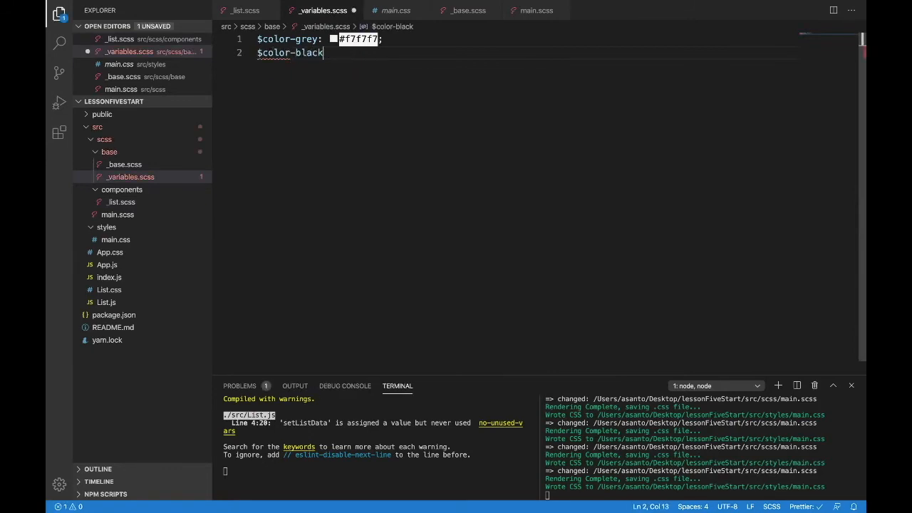
type(":")
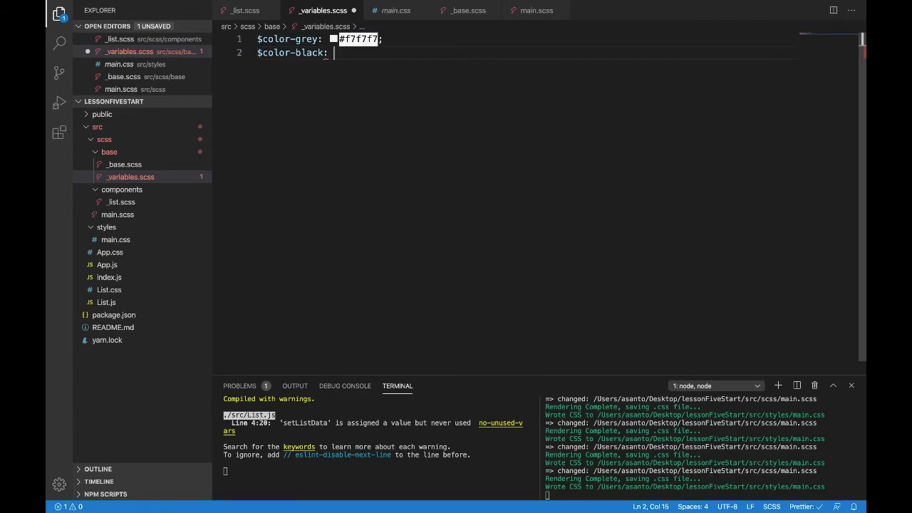
type("#0")
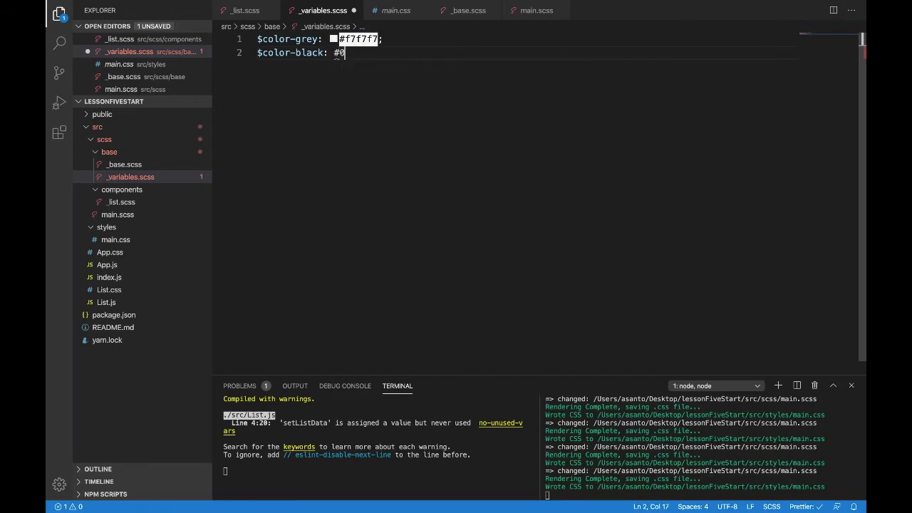
type("00")
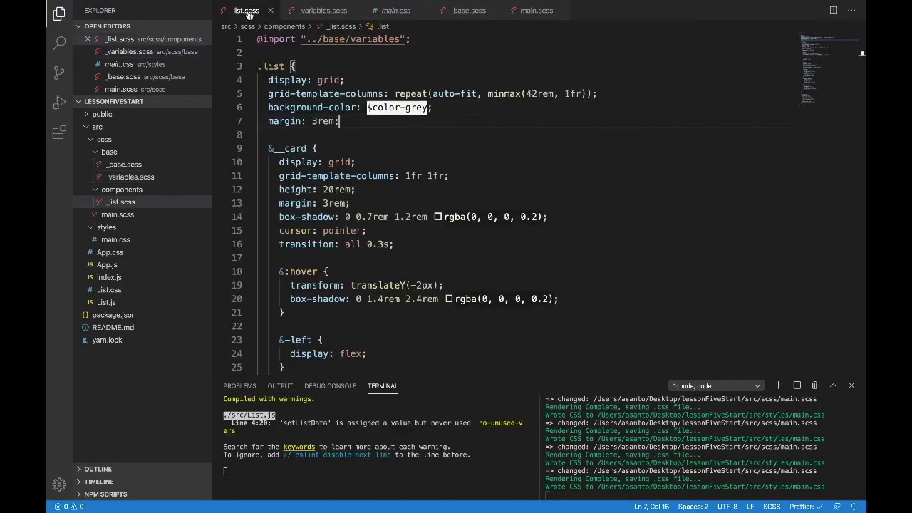
Replace rgba(0, 0, 0, 0.2) with rgba($color-black, 0.2) in both card box-shadows of _list.scss.
scroll("down", 3)
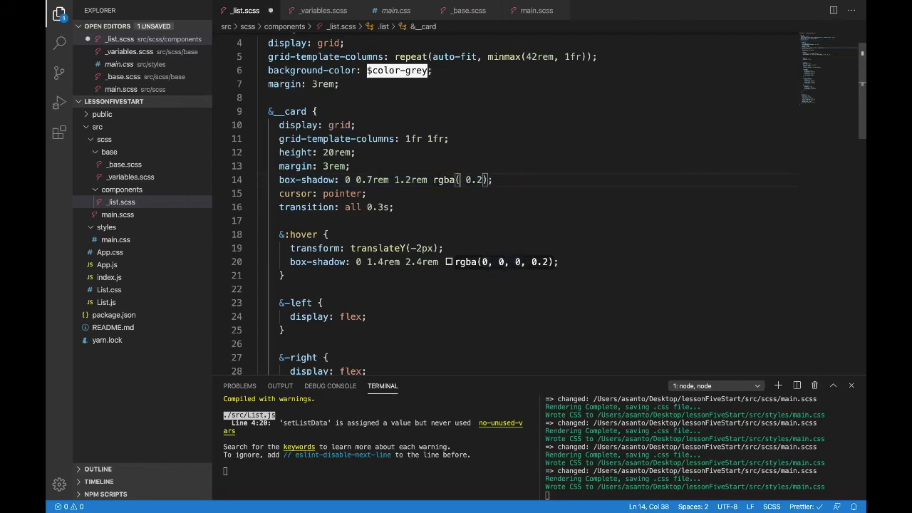
type("$")
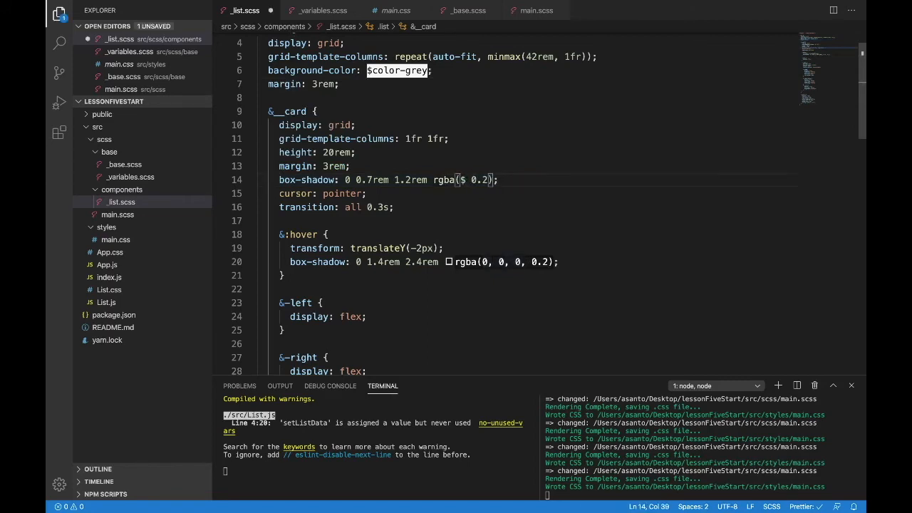
type("$color-bla")
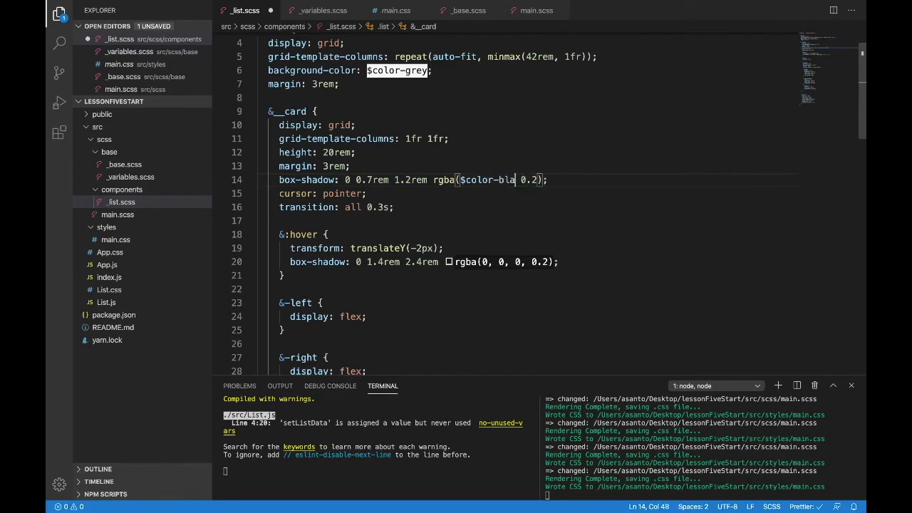
type("ck,")
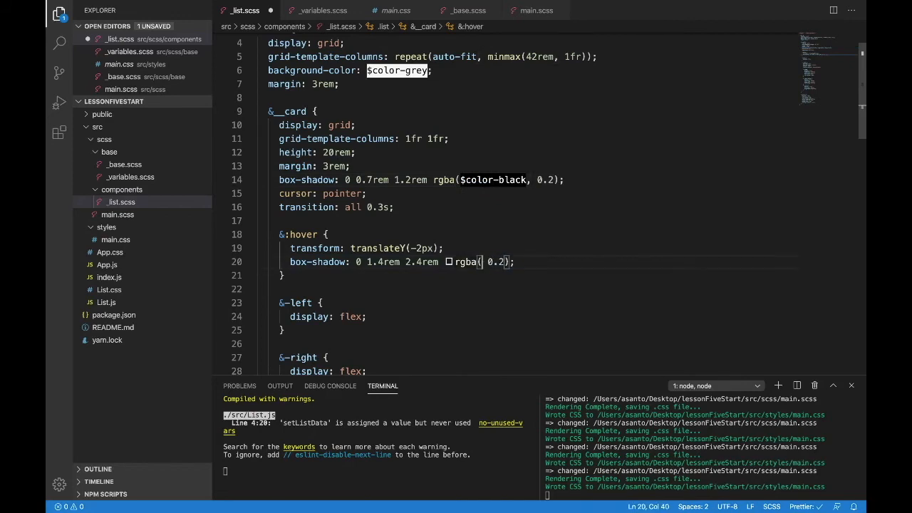
type("c")
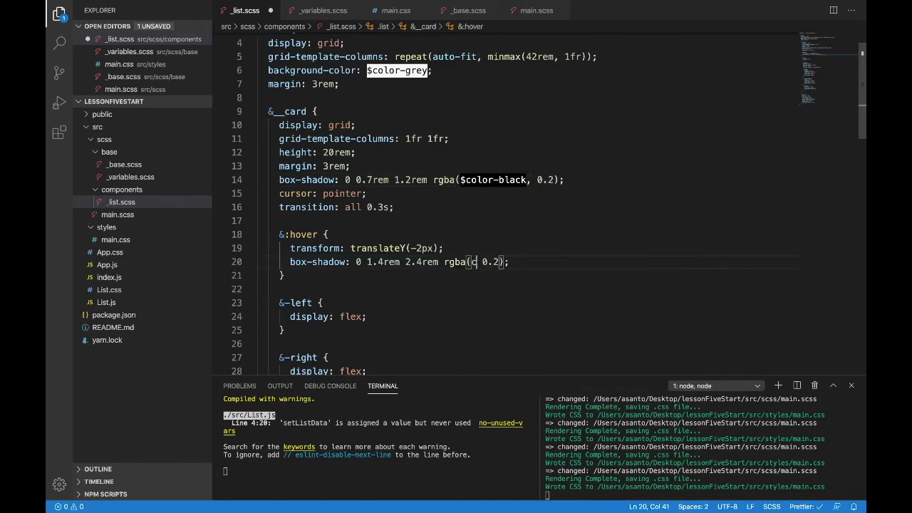
type("color-black")
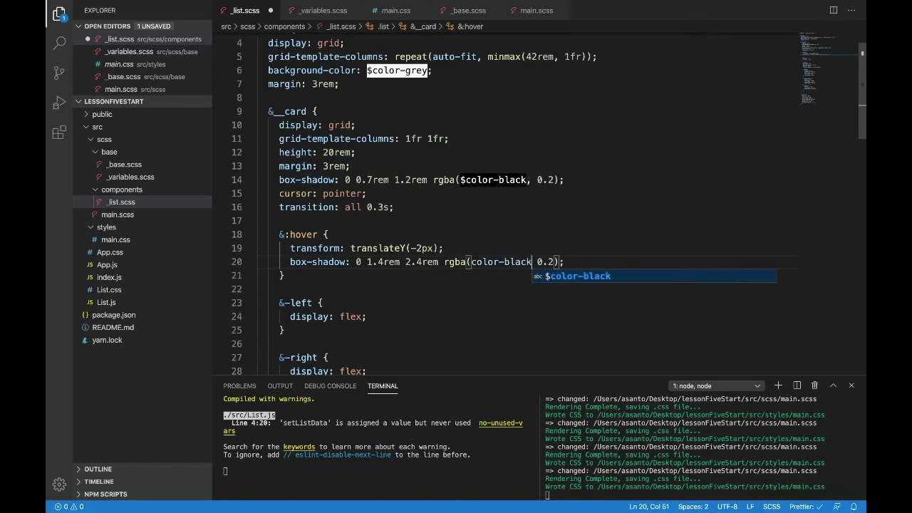
type(",")
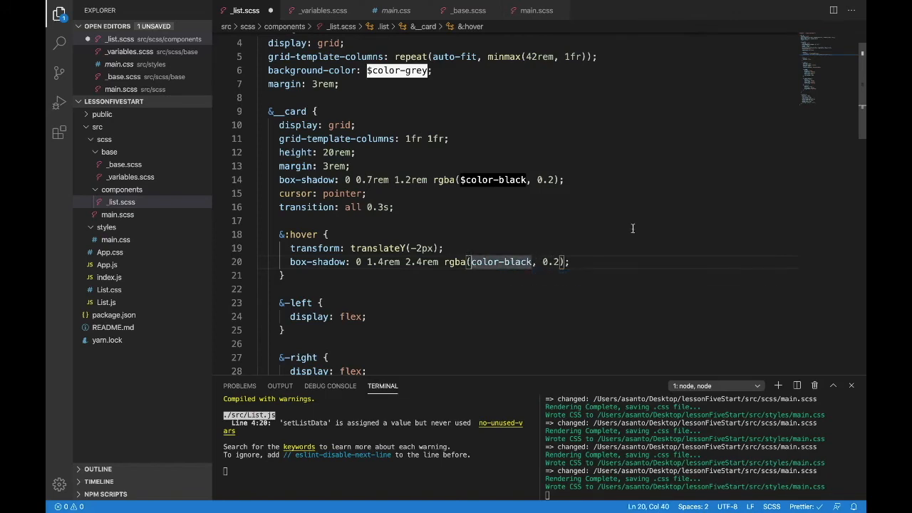
type("$")
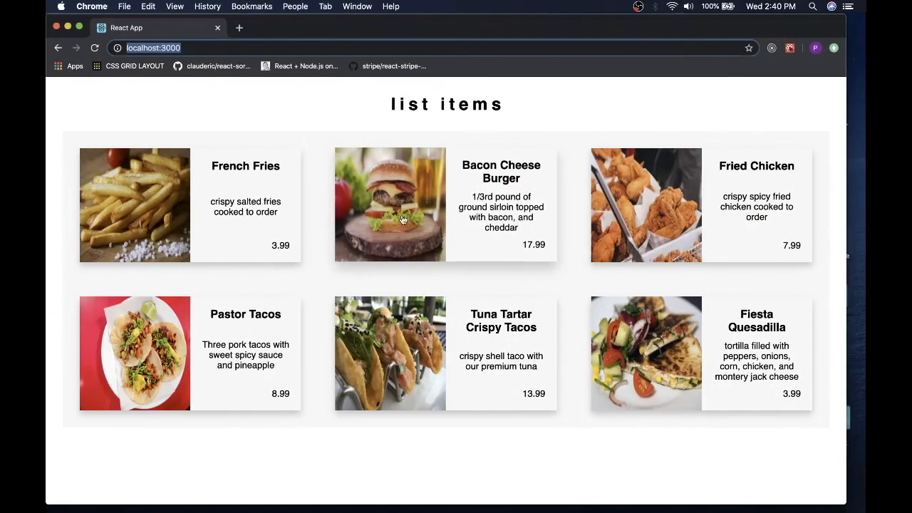
mouse_move(399, 249)
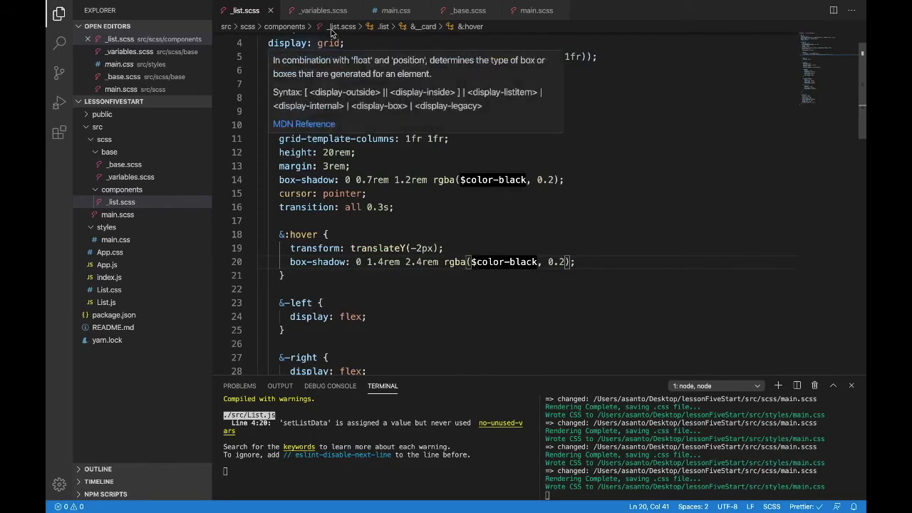
Add $color-black: #000 to _variables.scss beside $color-grey, then view _base.scss.
left_click(319, 10)
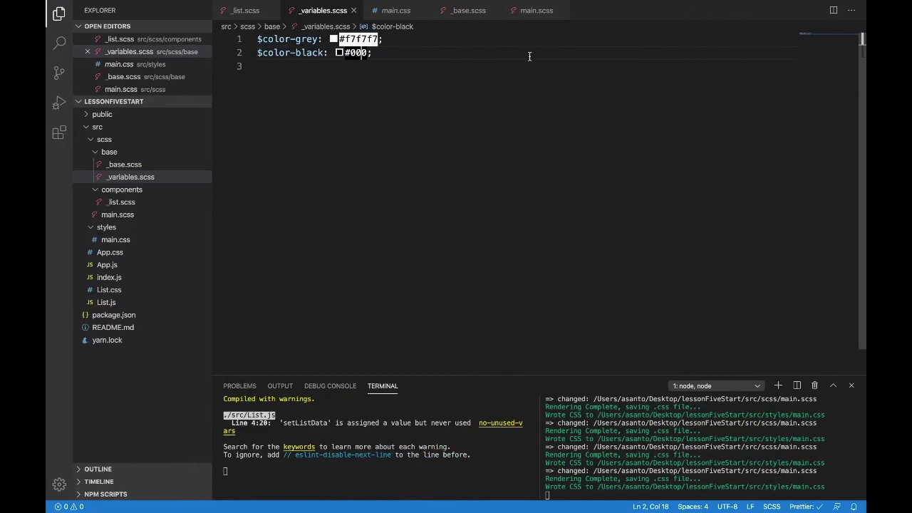
mouse_move(542, 20)
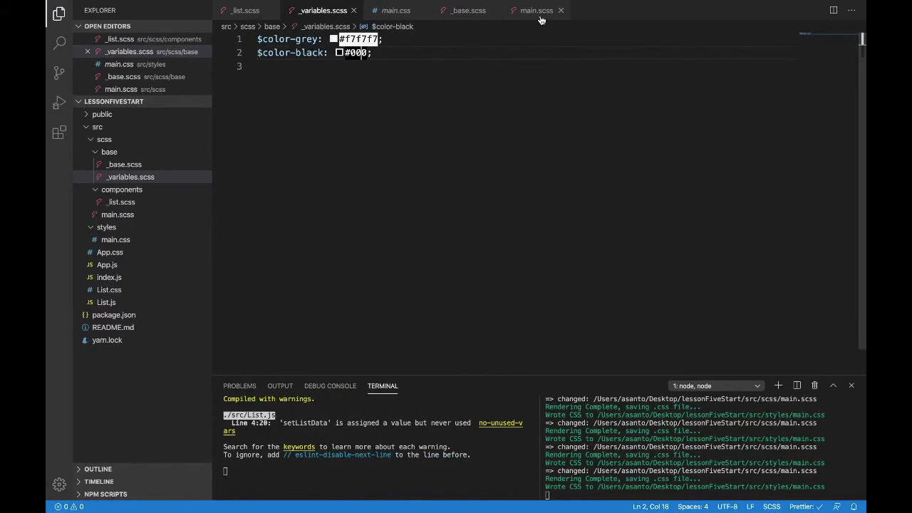
left_click(468, 10)
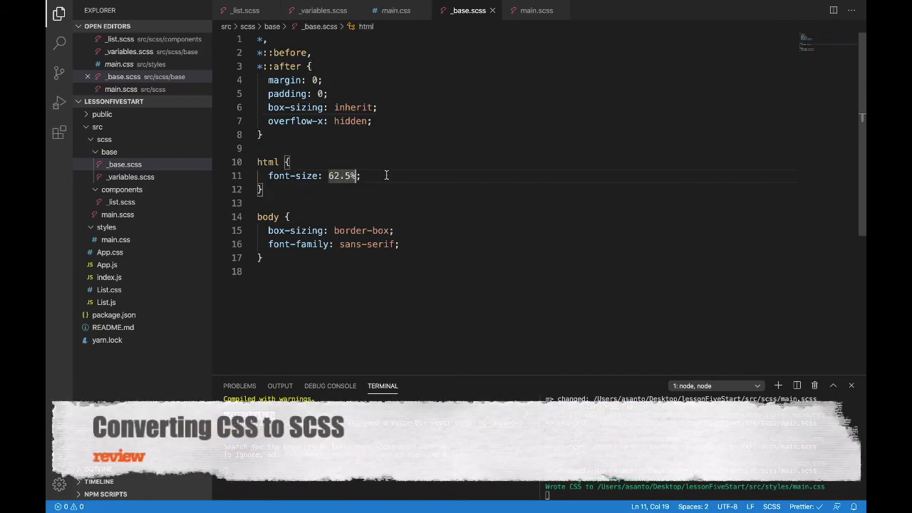
mouse_move(309, 12)
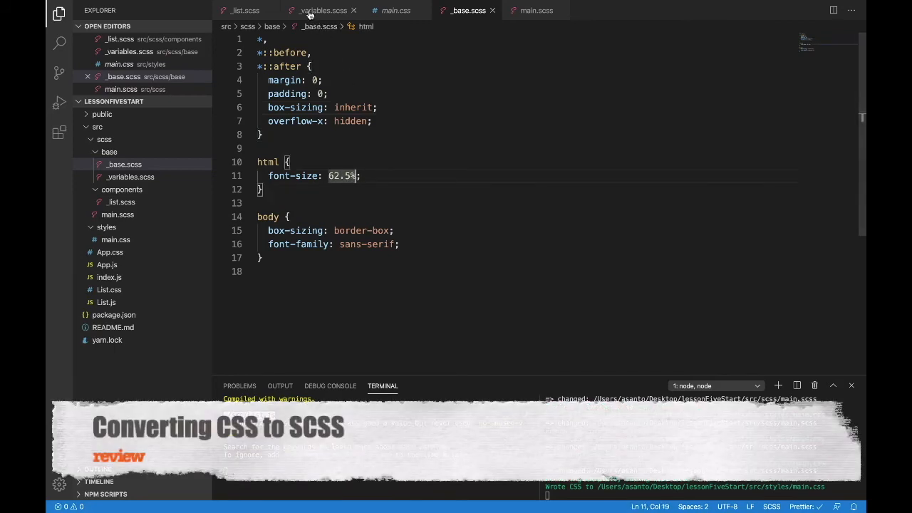
Declare $font-size-base: 62.5% in _variables.scss below the two colour variables.
left_click(322, 10)
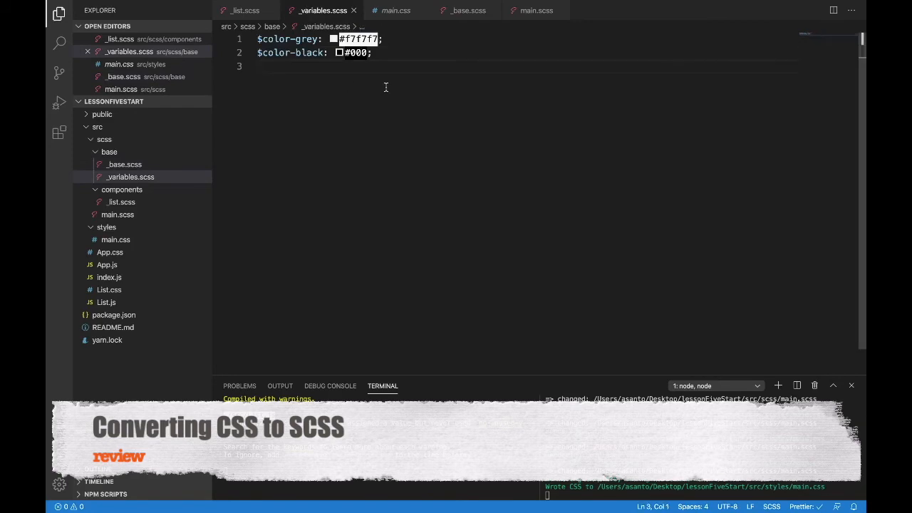
type("$font-")
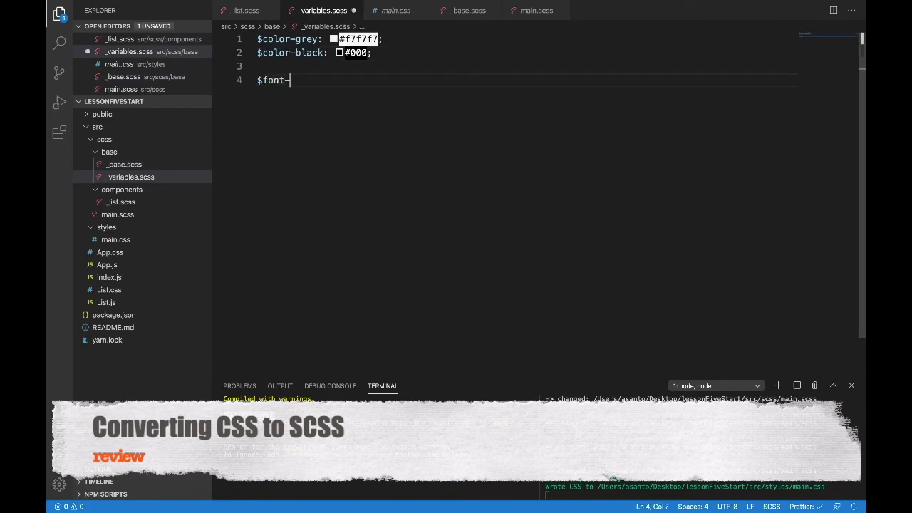
type("size-")
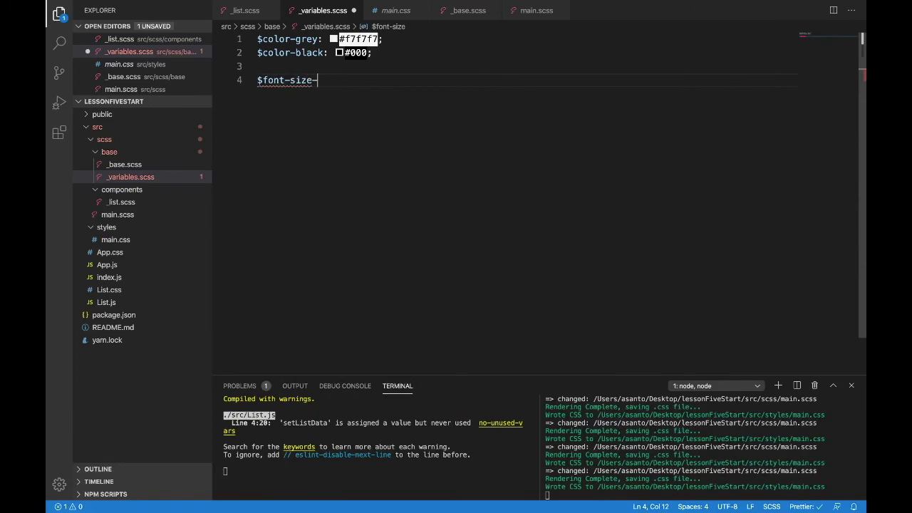
type("base:")
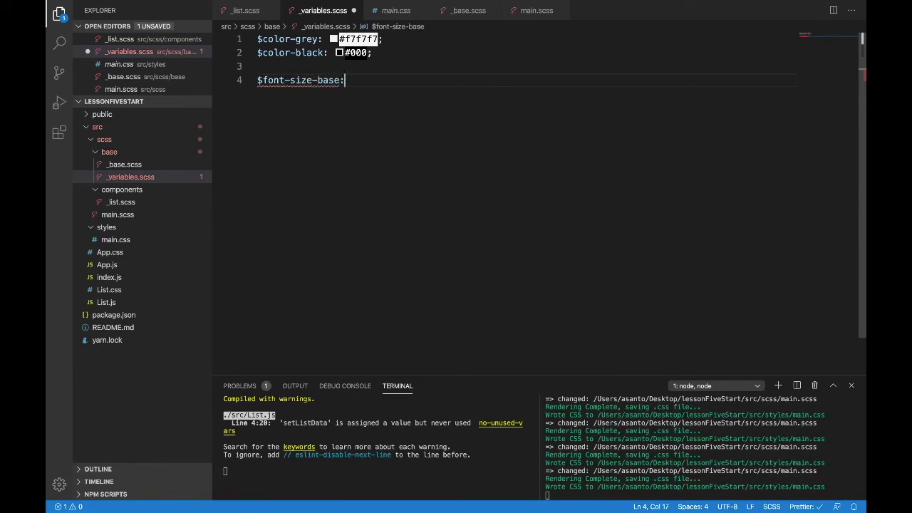
type("62.")
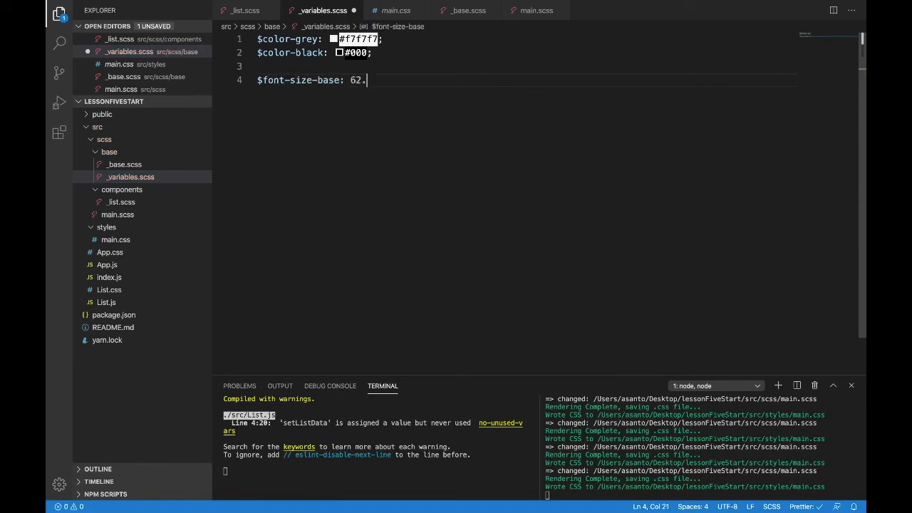
type("5%;")
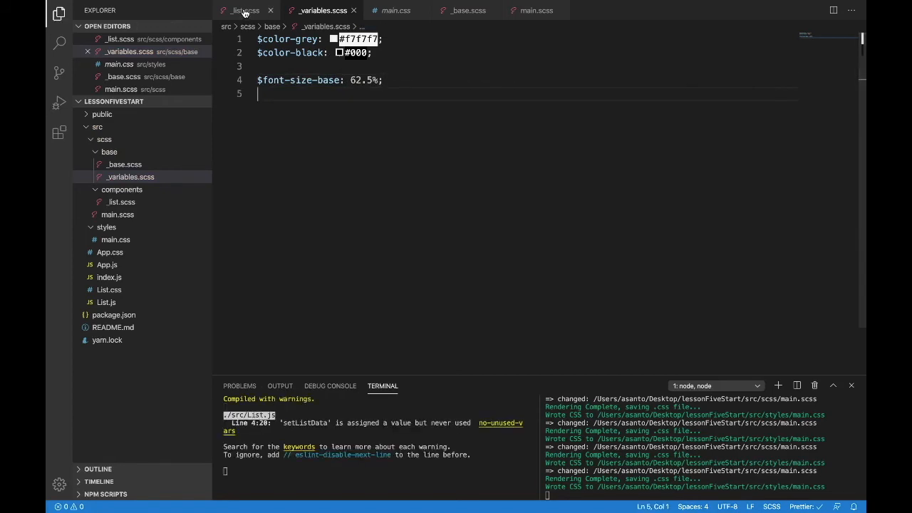
left_click(467, 10)
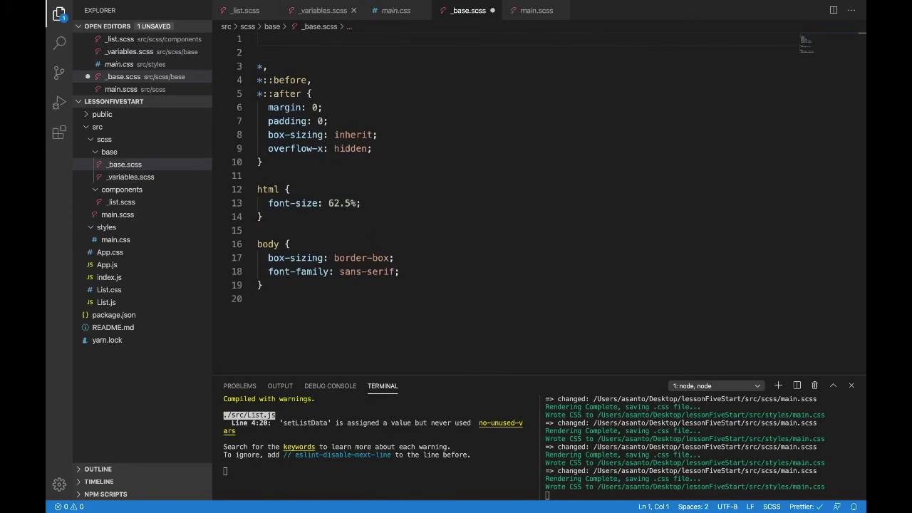
type("@import")
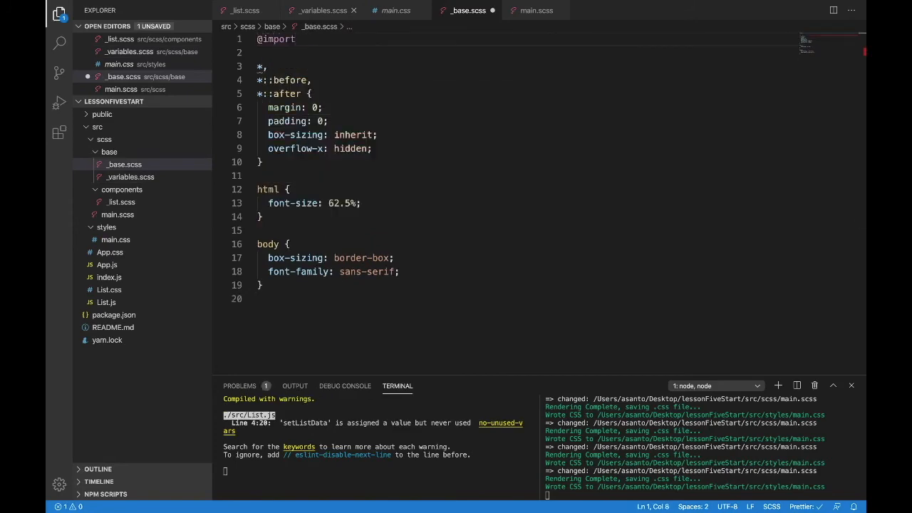
type("''")
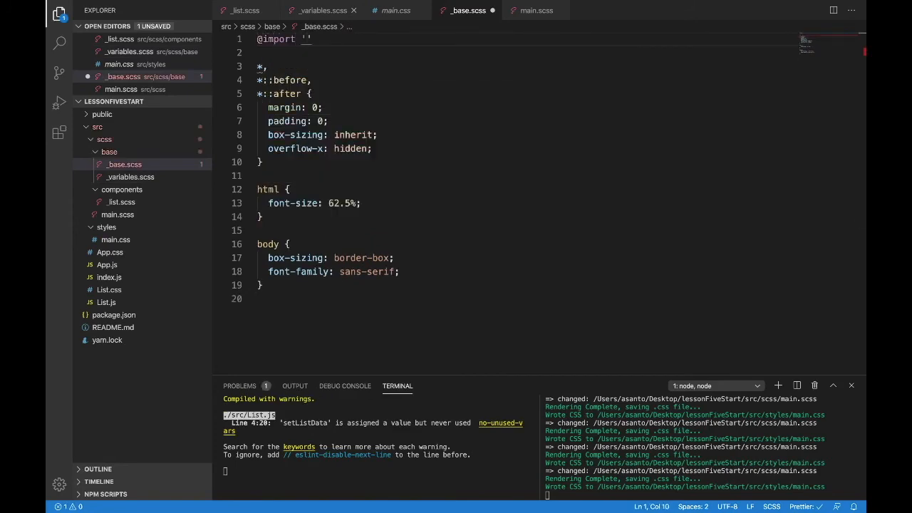
type("./variables")
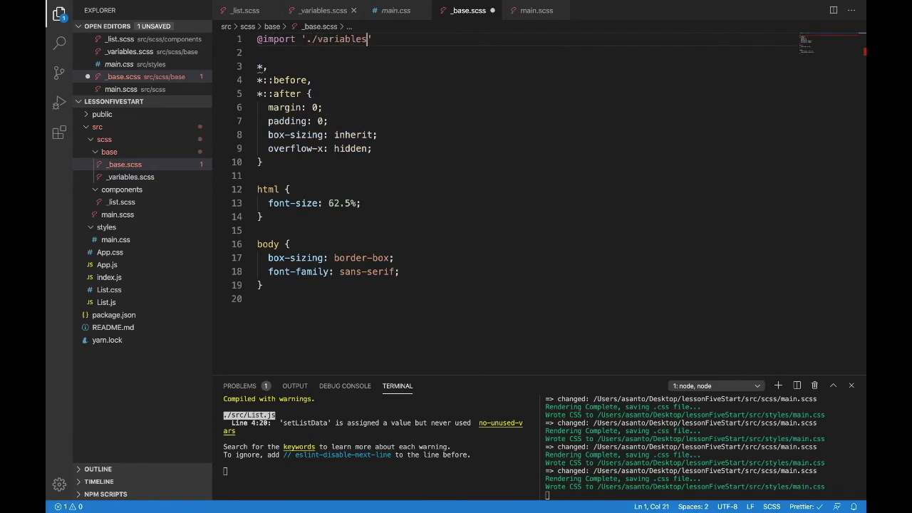
type(";")
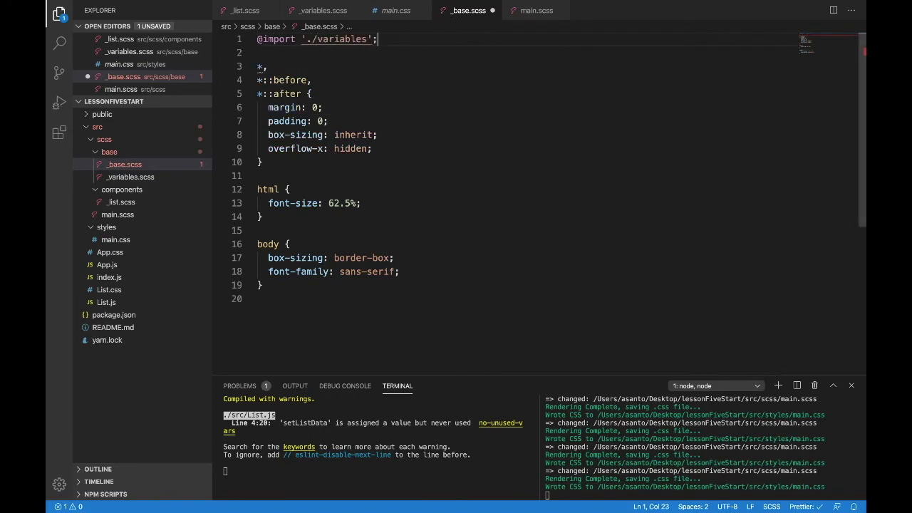
Replace the html font-size value 62.5% with $font-size-base in _base.scss.
double_click(339, 202)
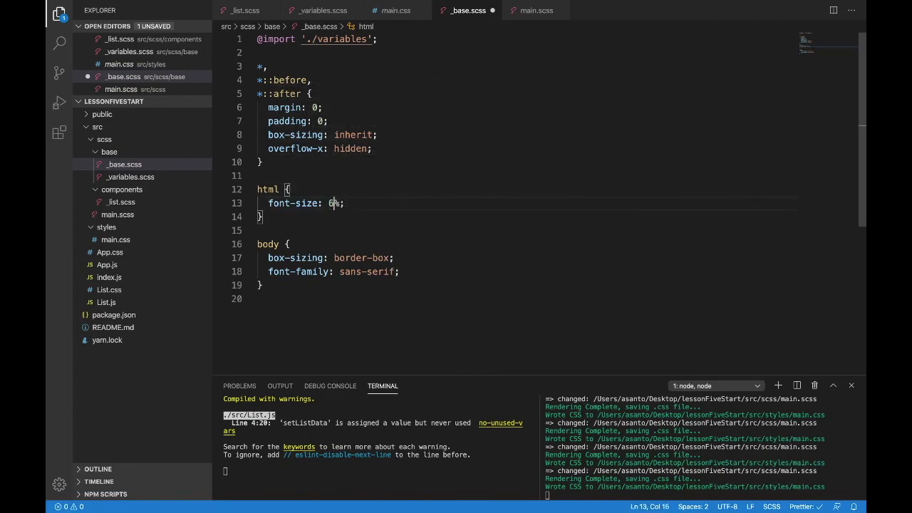
key("Backspace")
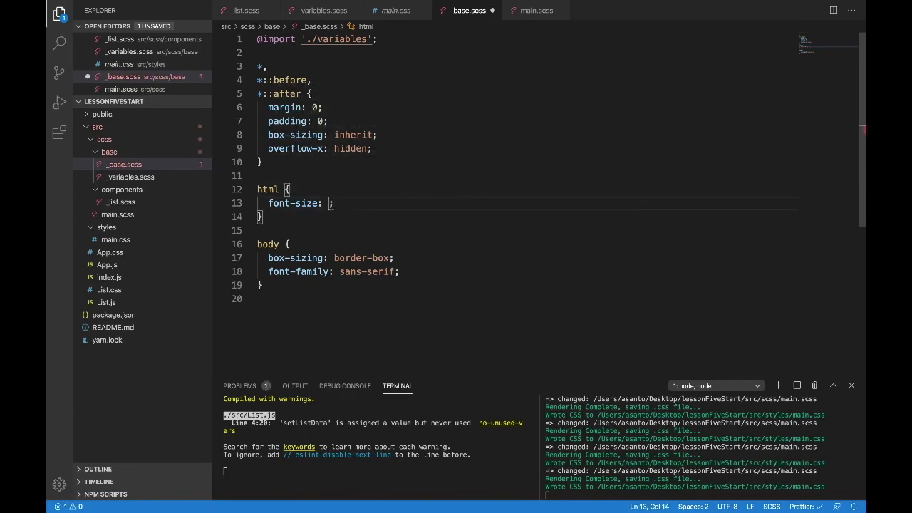
type("$font-size-base")
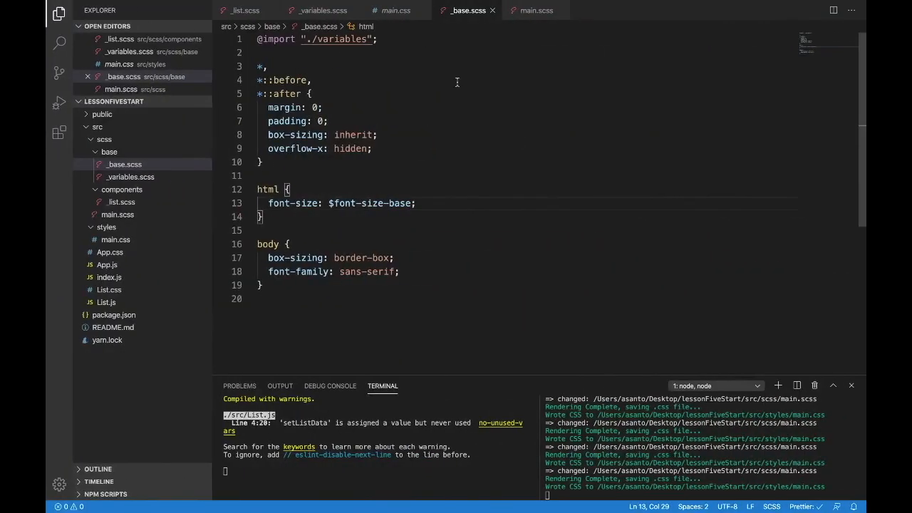
mouse_move(325, 11)
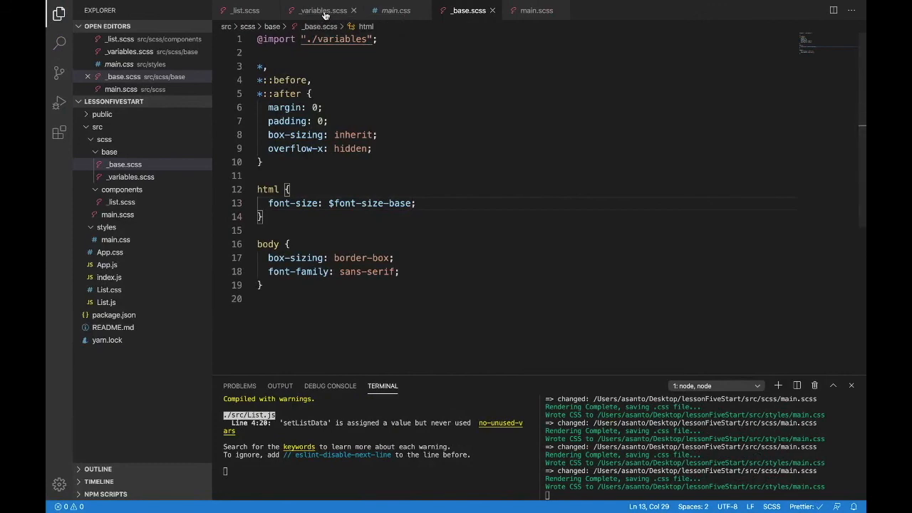
Review the $font-size-base: 62.5% definition in _variables.scss.
left_click(317, 10)
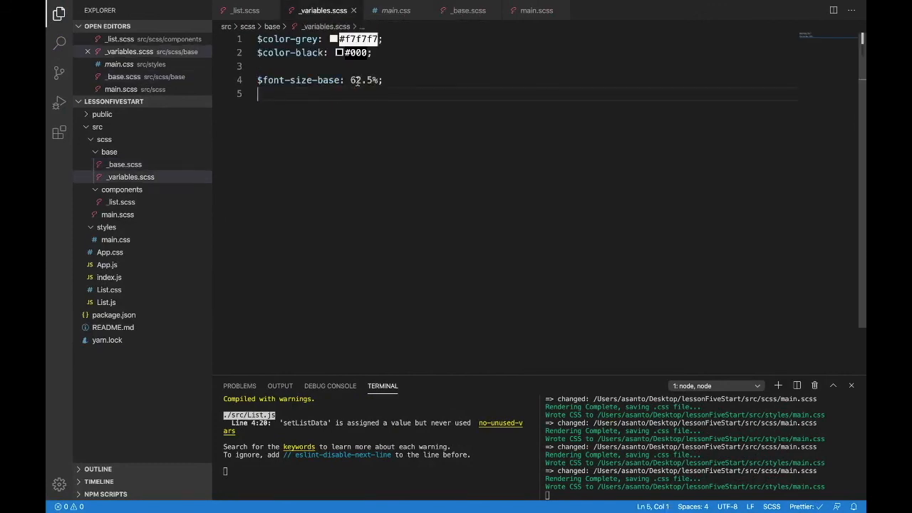
double_click(365, 80)
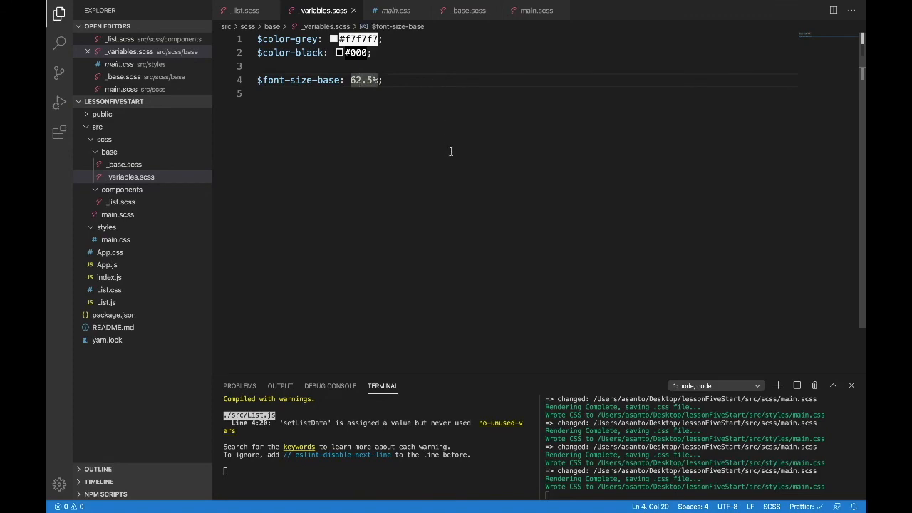